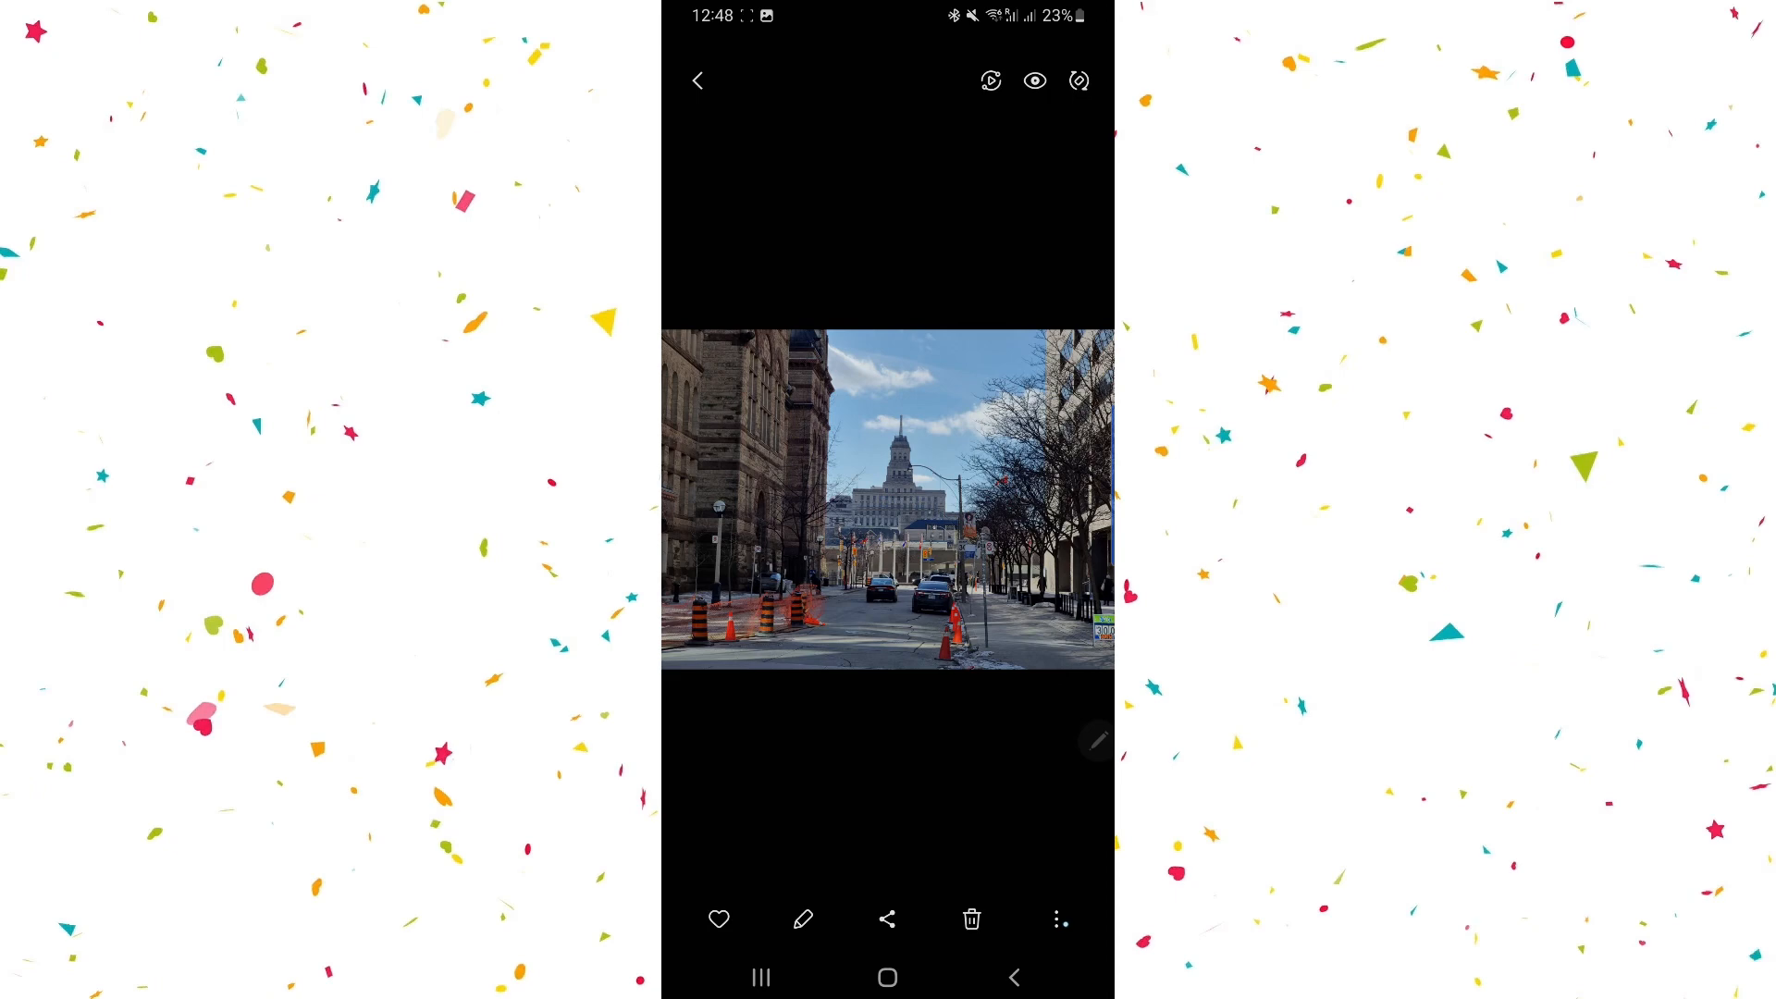
# Erase the cars and cones with Object eraser, undoing the over-erase that removed the far building.
pyautogui.click(1057, 919)
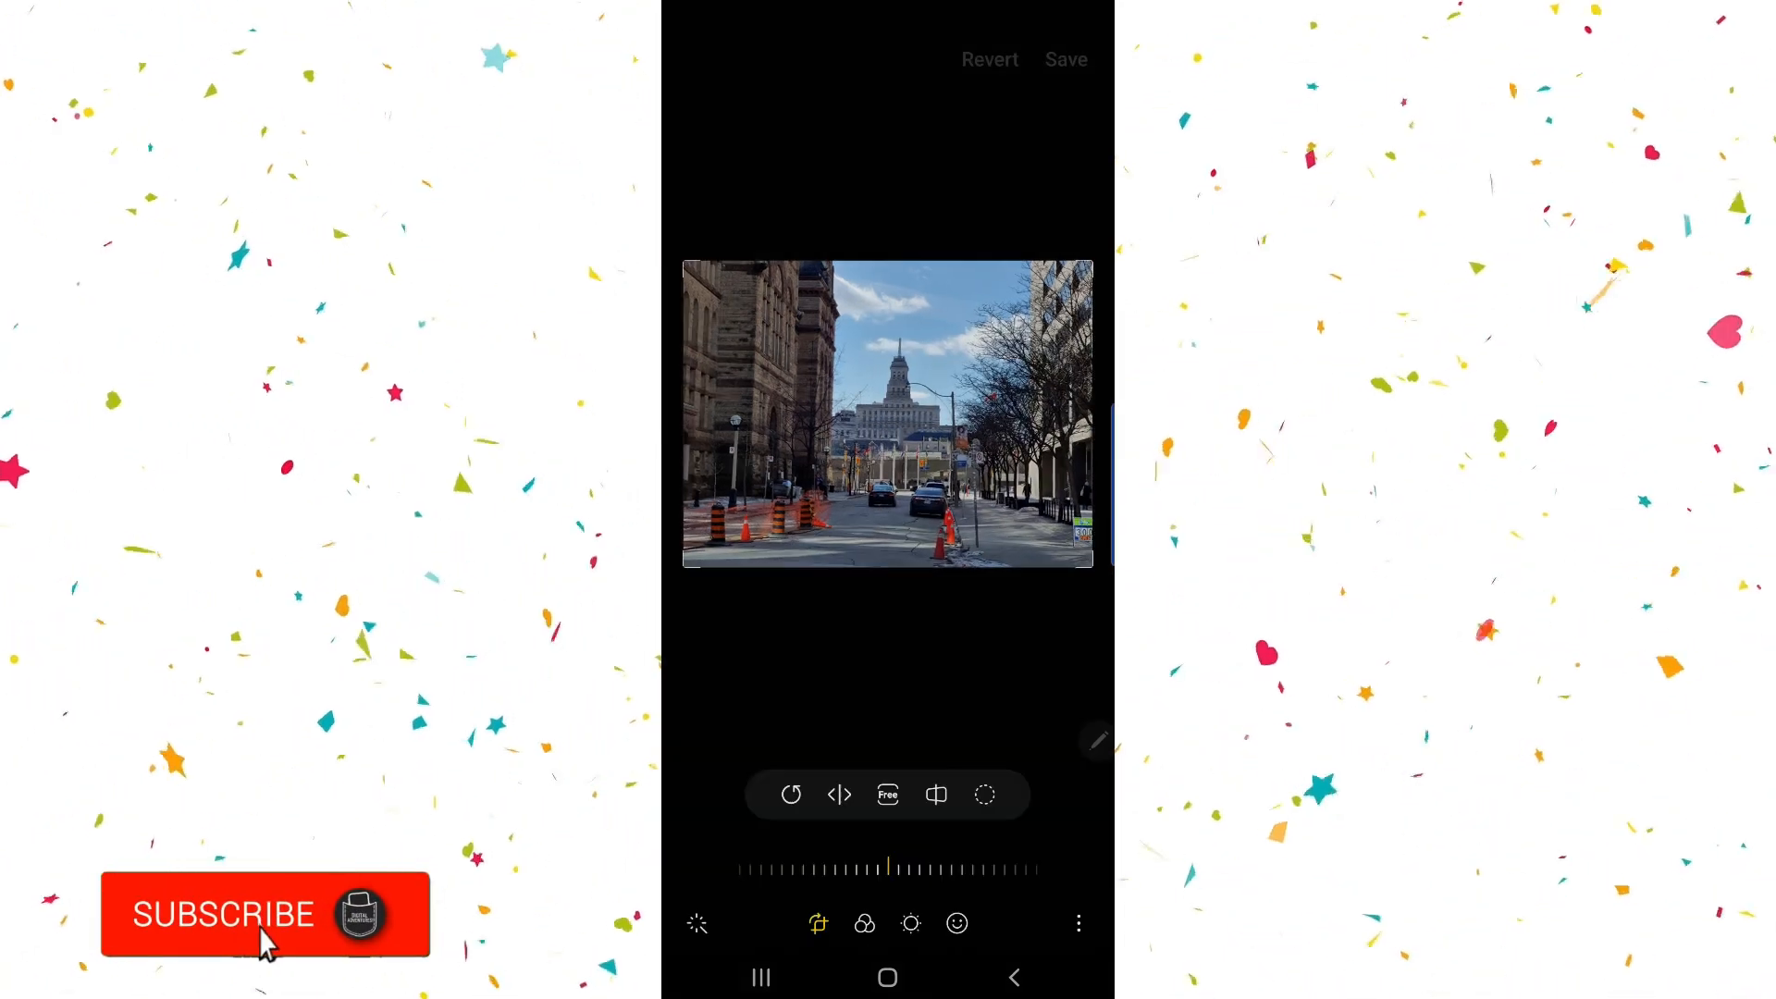
pyautogui.click(1077, 923)
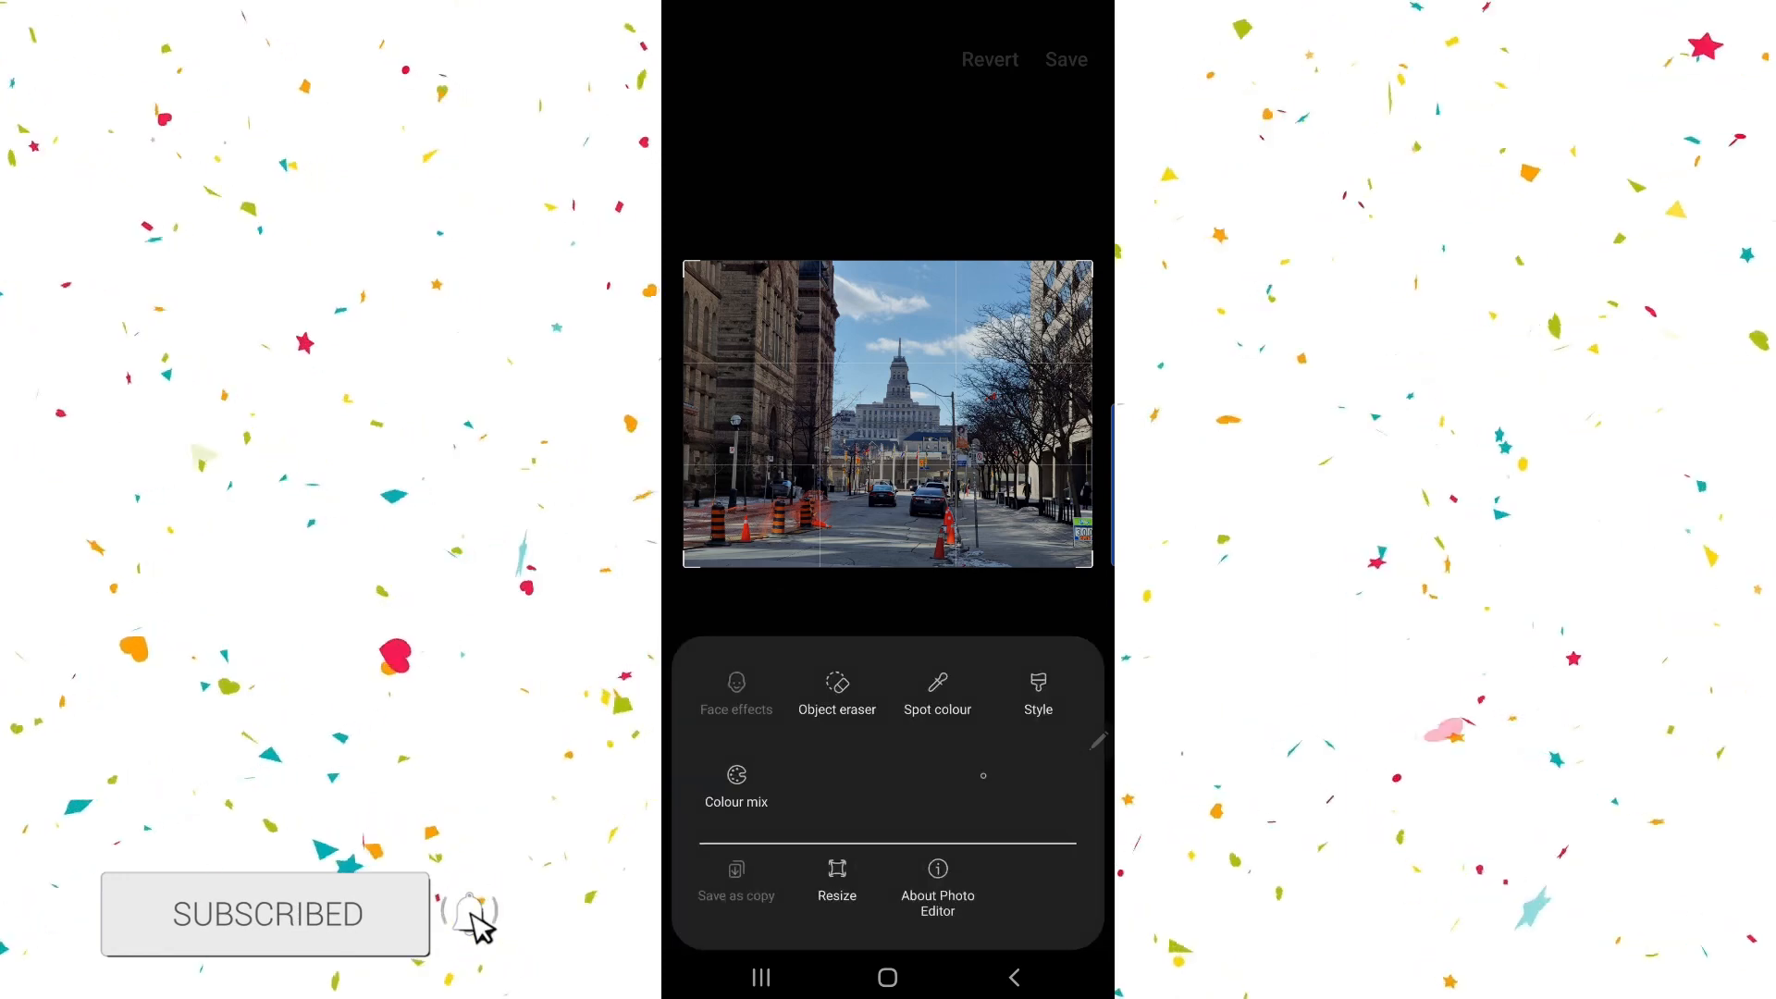
pyautogui.click(836, 690)
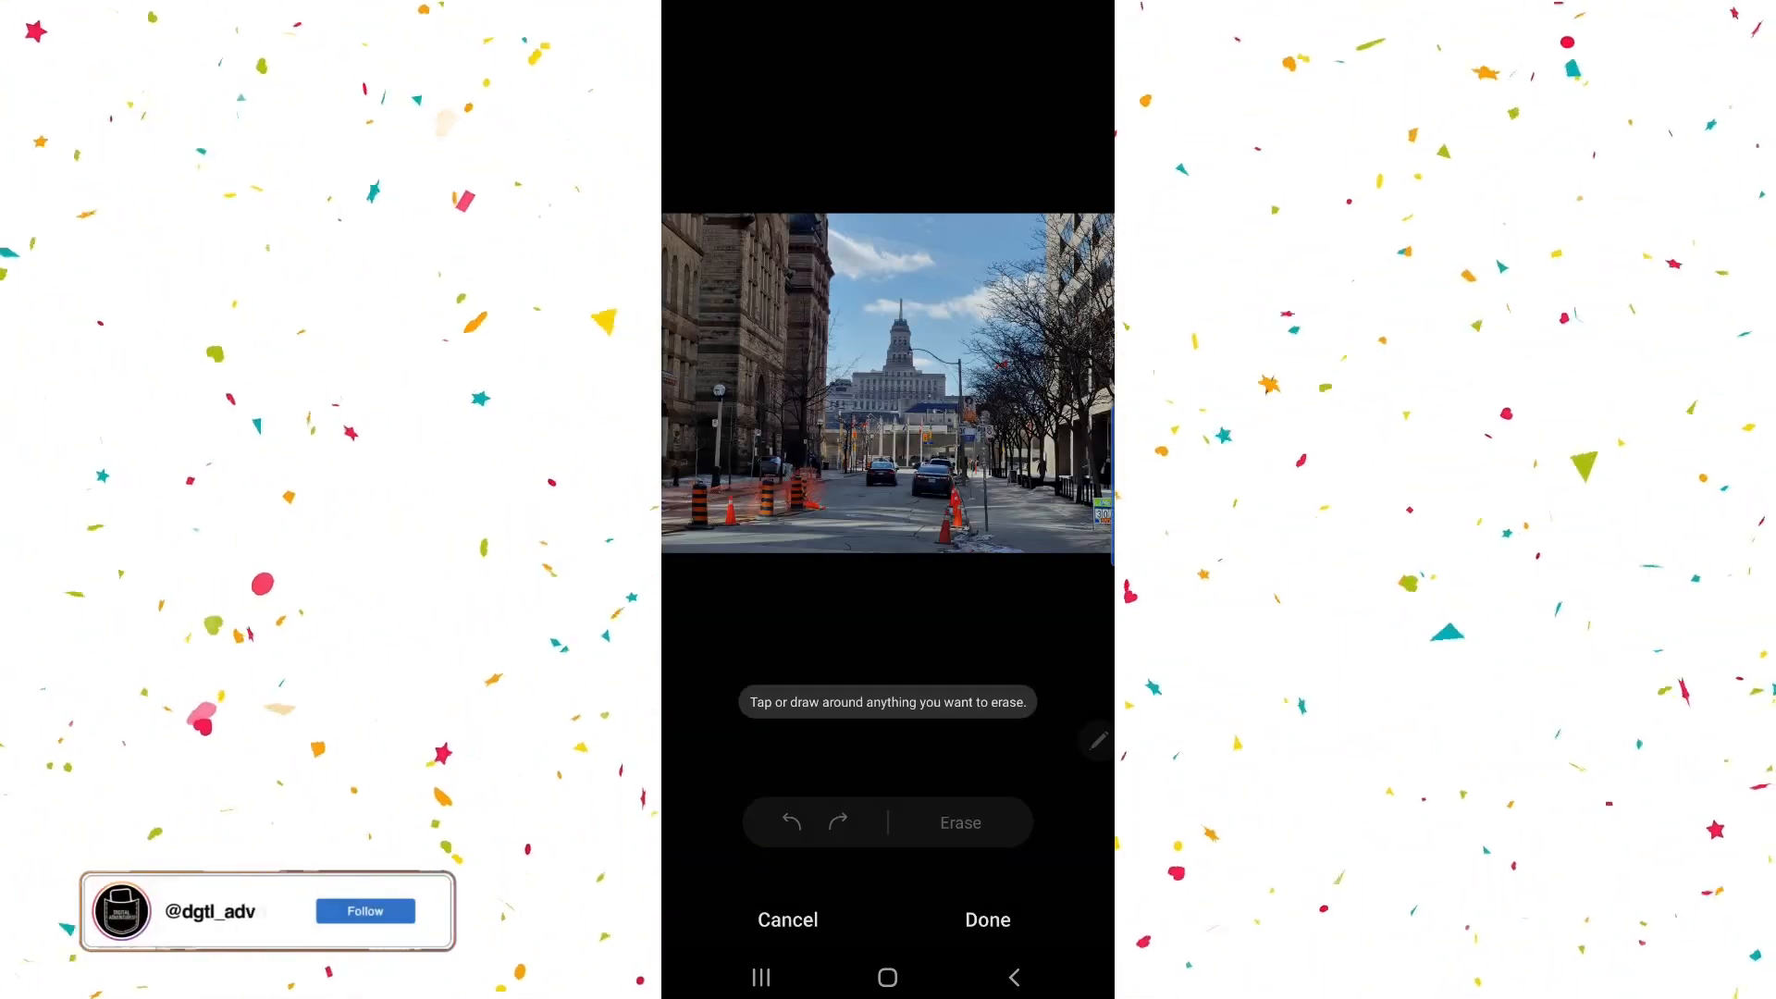
pyautogui.click(364, 910)
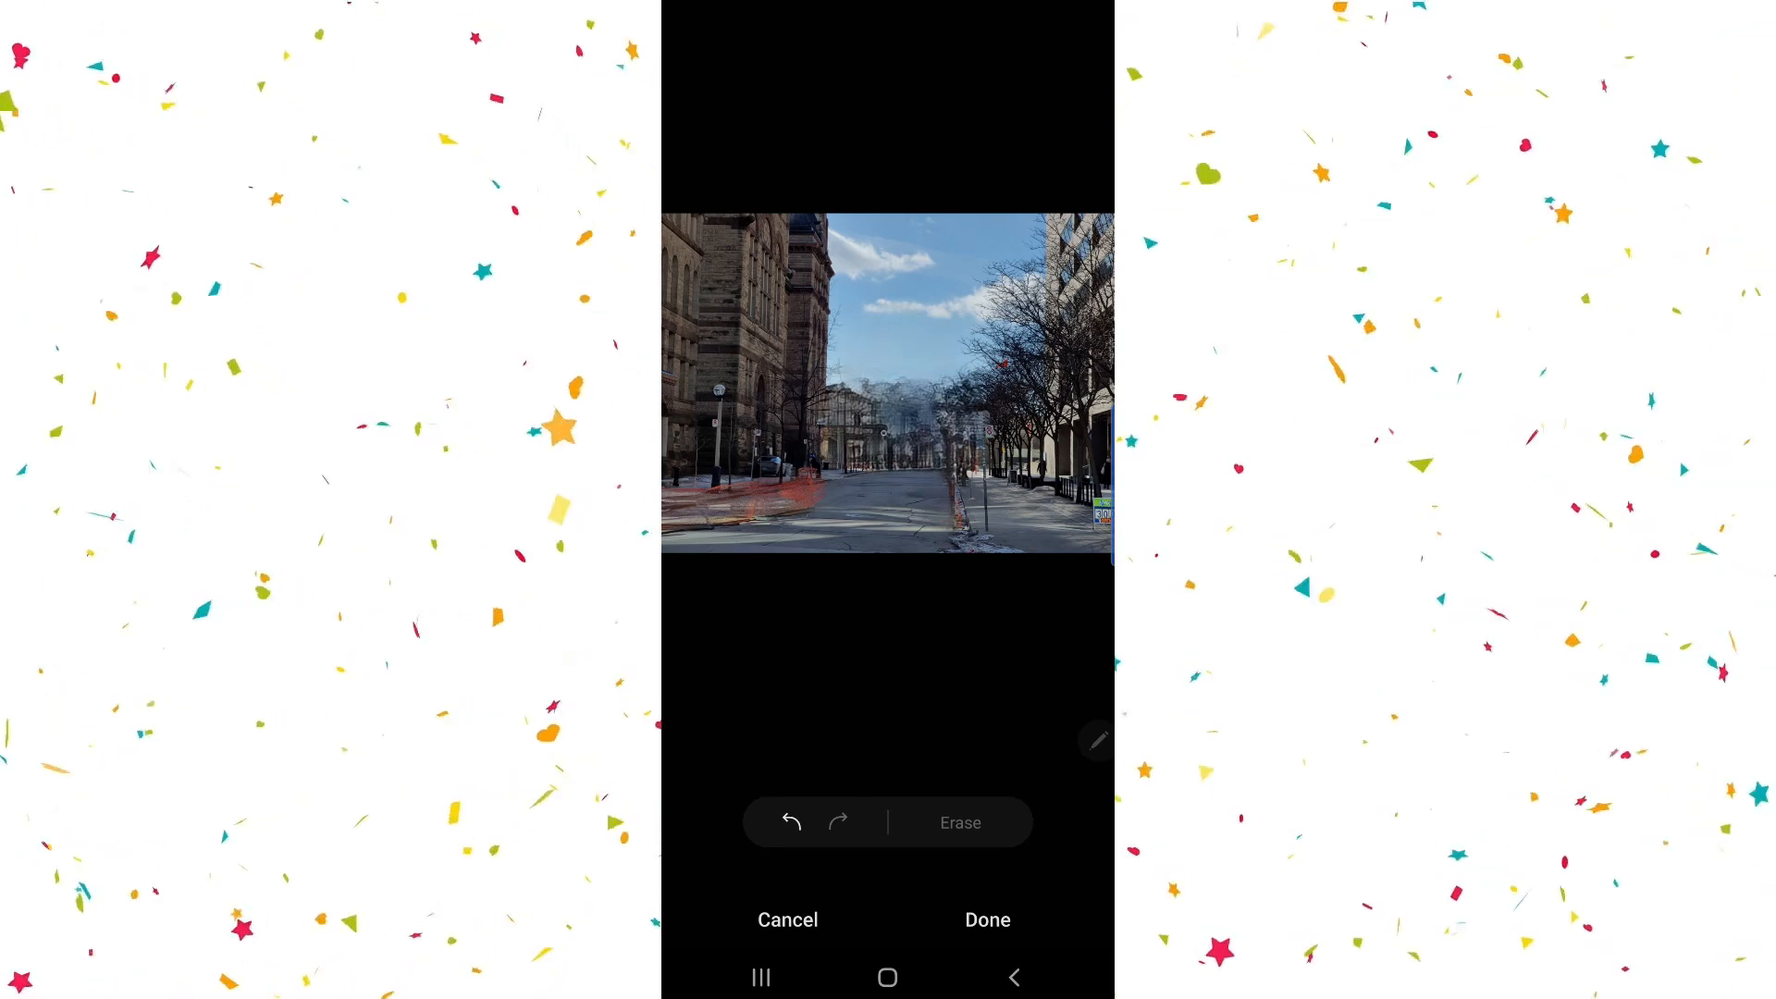
pyautogui.click(790, 821)
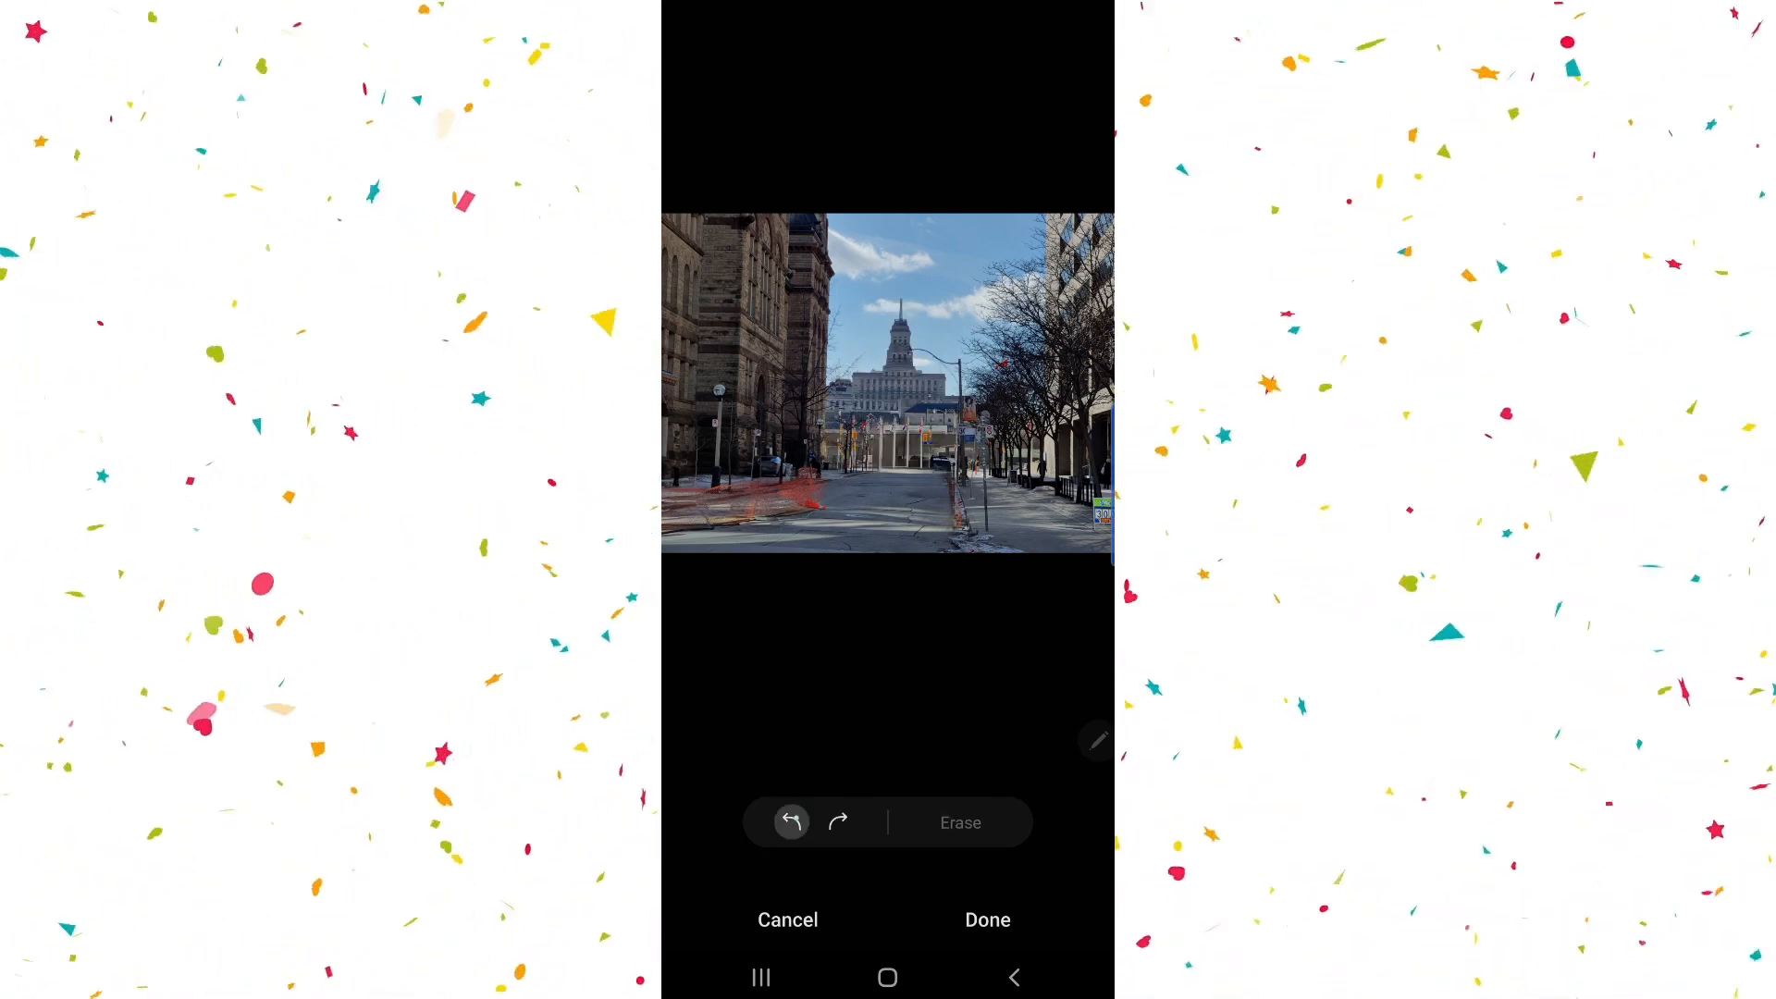
pyautogui.click(790, 821)
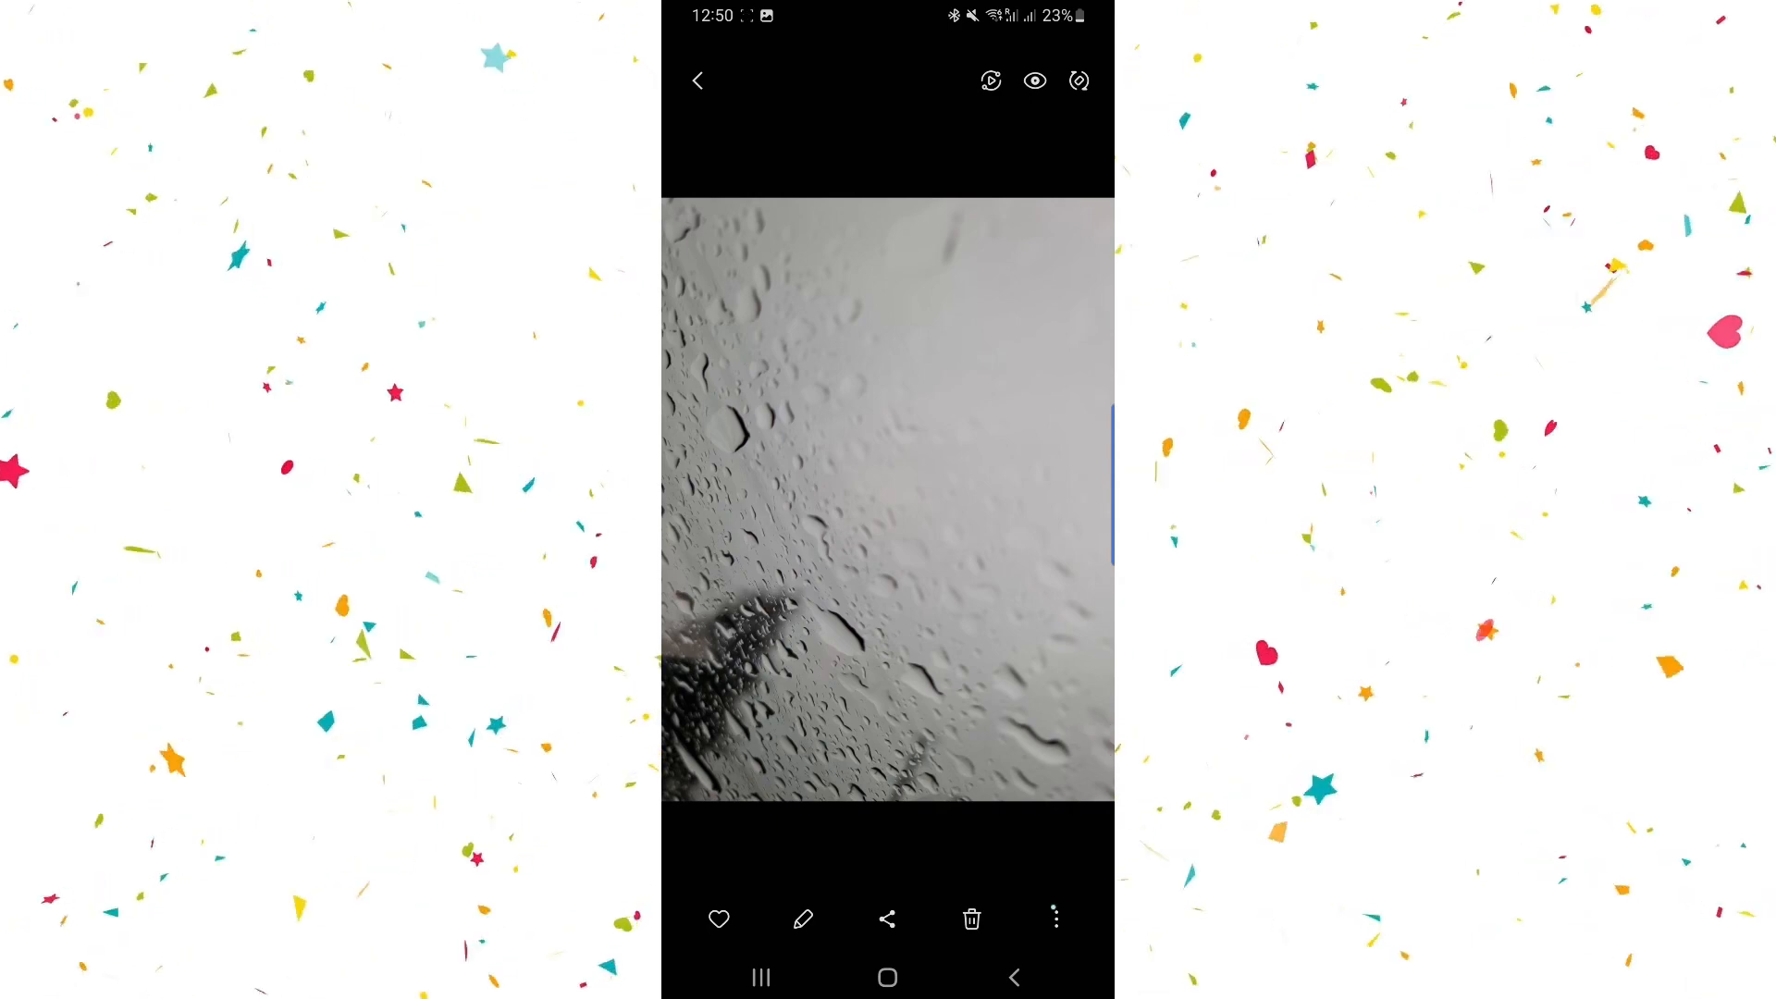
# Remaster the rain-on-glass photo and view its Before/After comparison.
pyautogui.click(1053, 919)
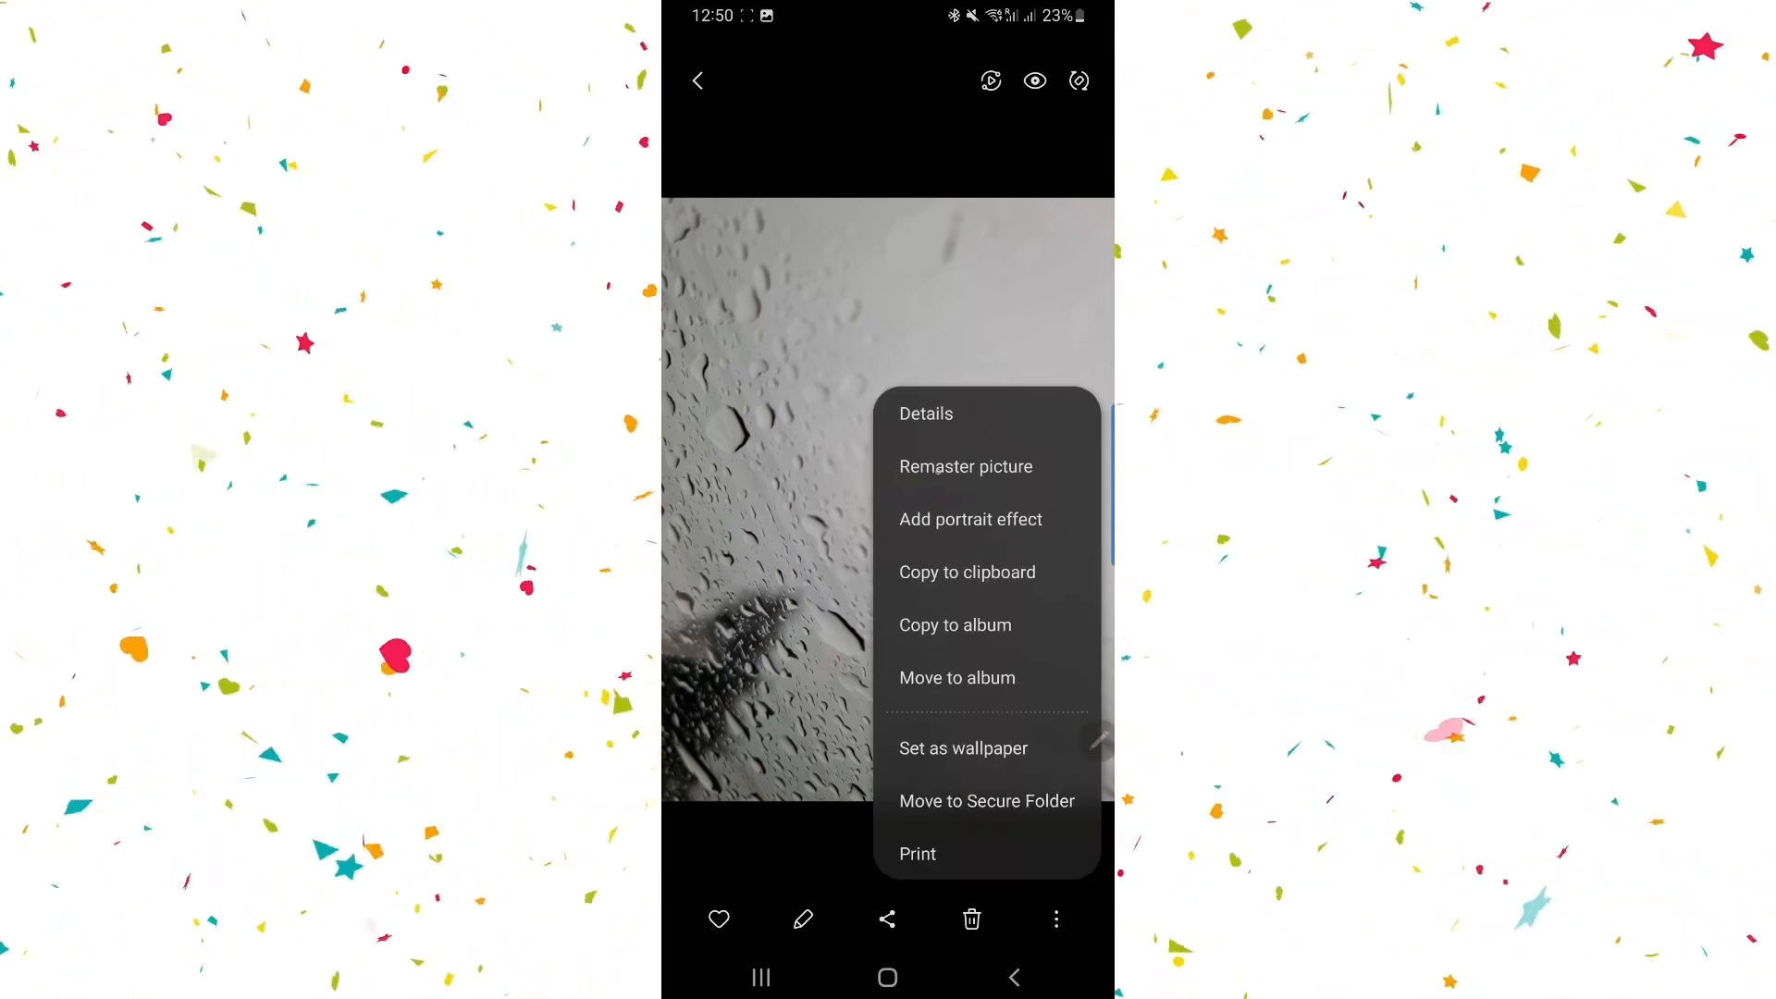
pyautogui.click(964, 466)
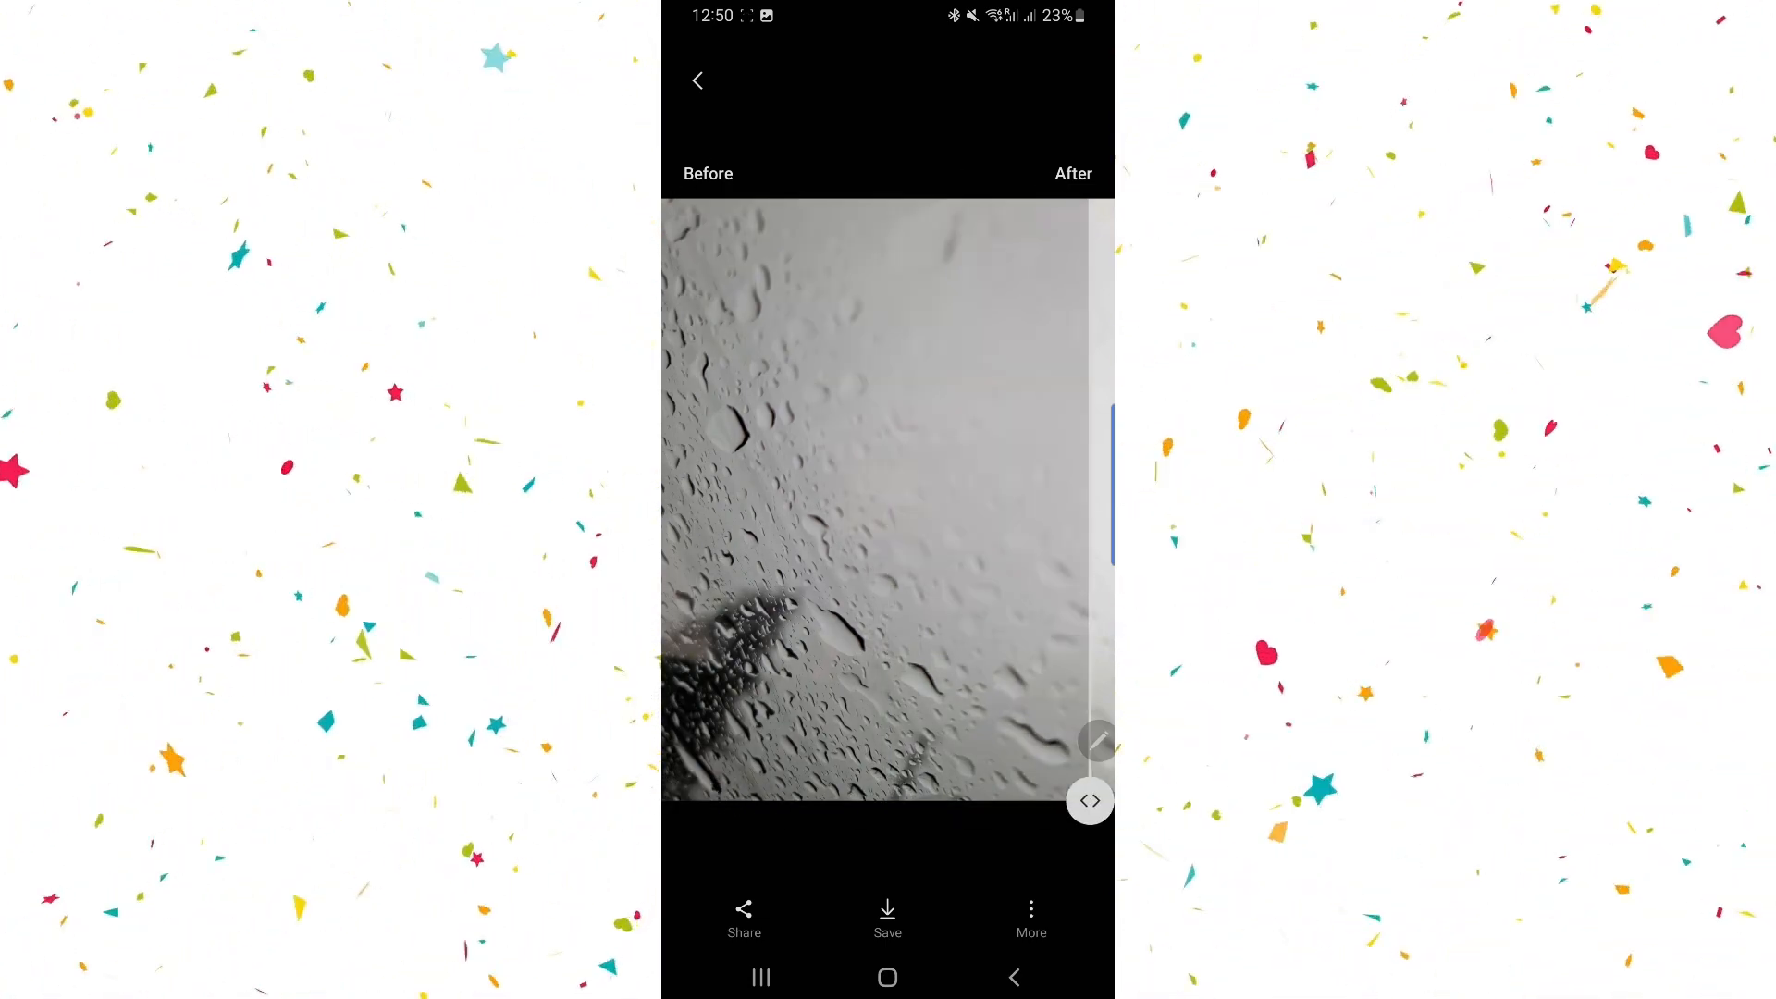
pyautogui.click(1028, 920)
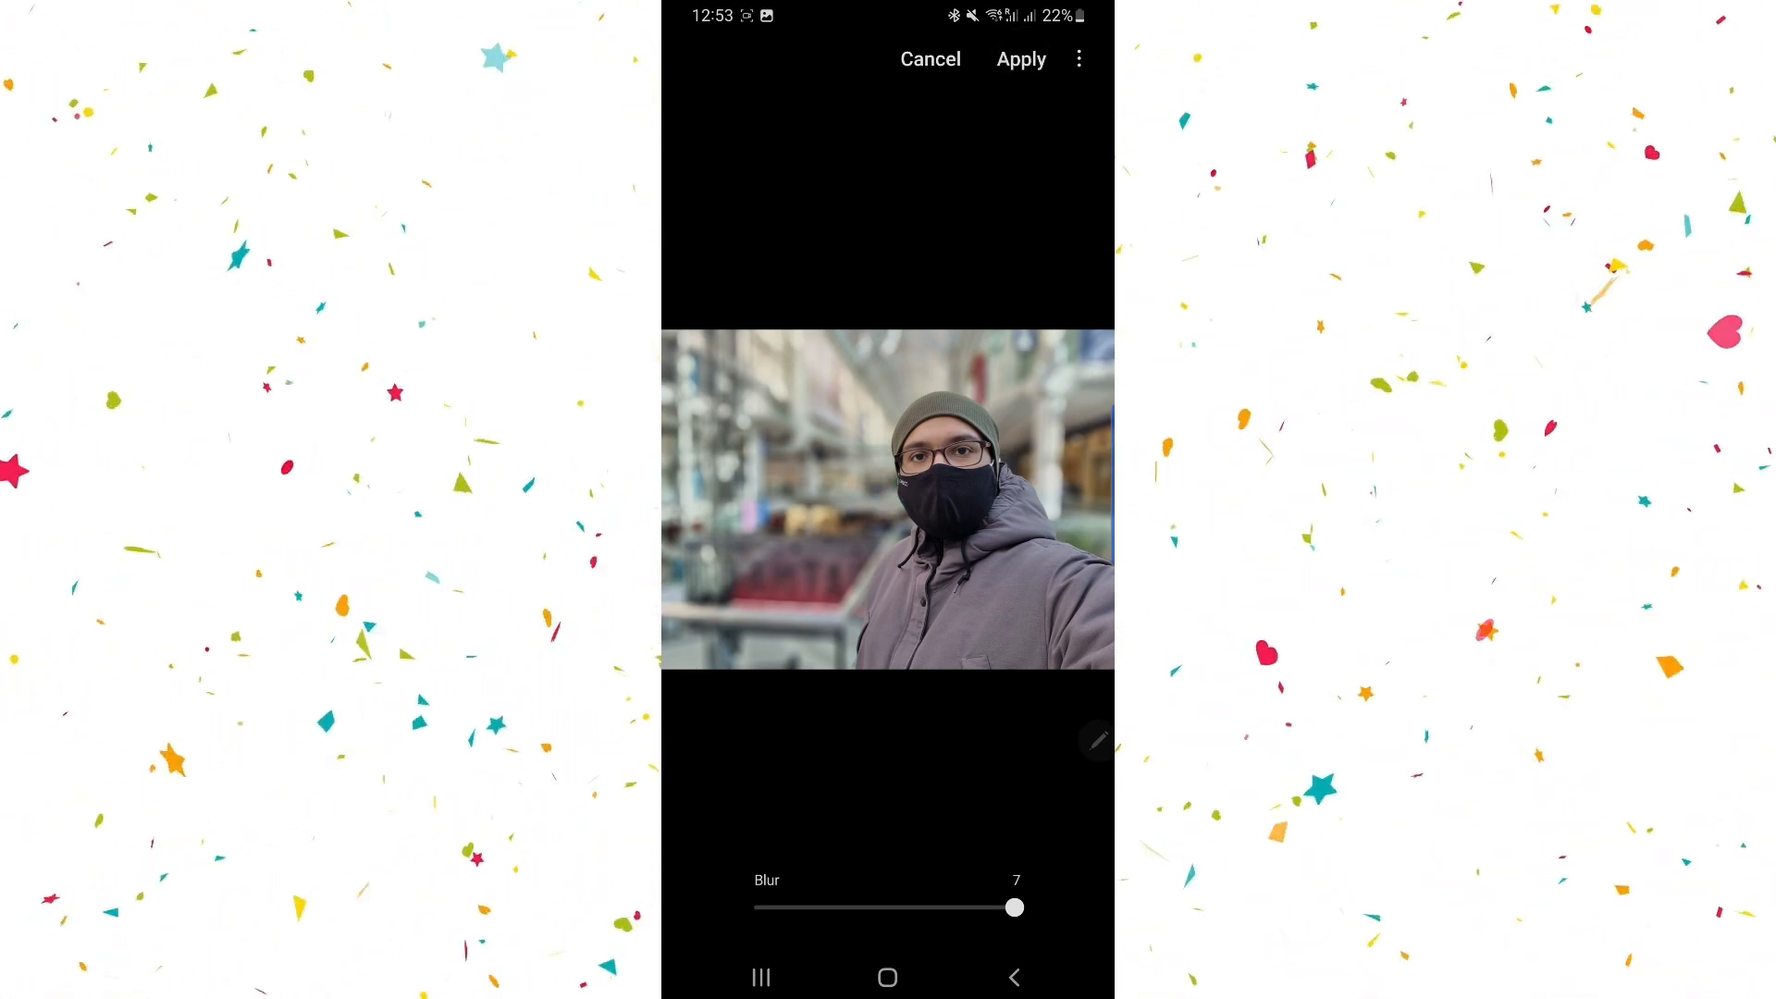
# Apply portrait blur level 7 to the masked selfie and level 6 to the outdoor selfie.
pyautogui.click(1019, 60)
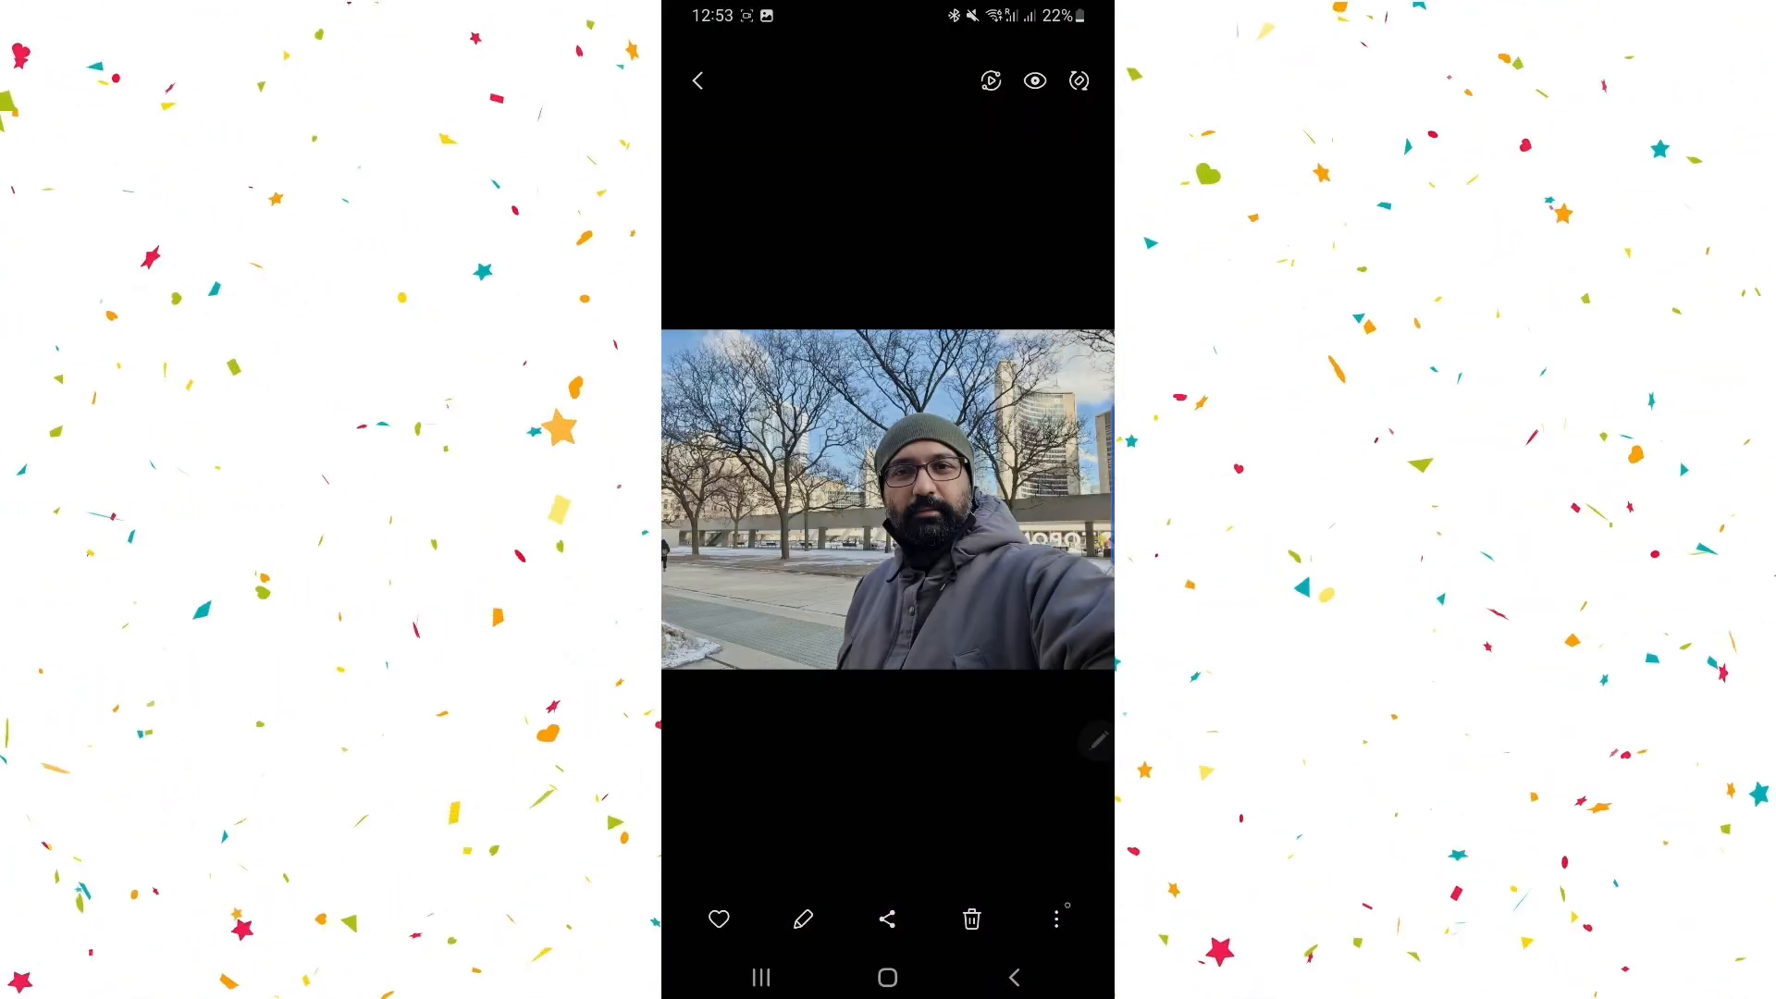
pyautogui.click(1054, 919)
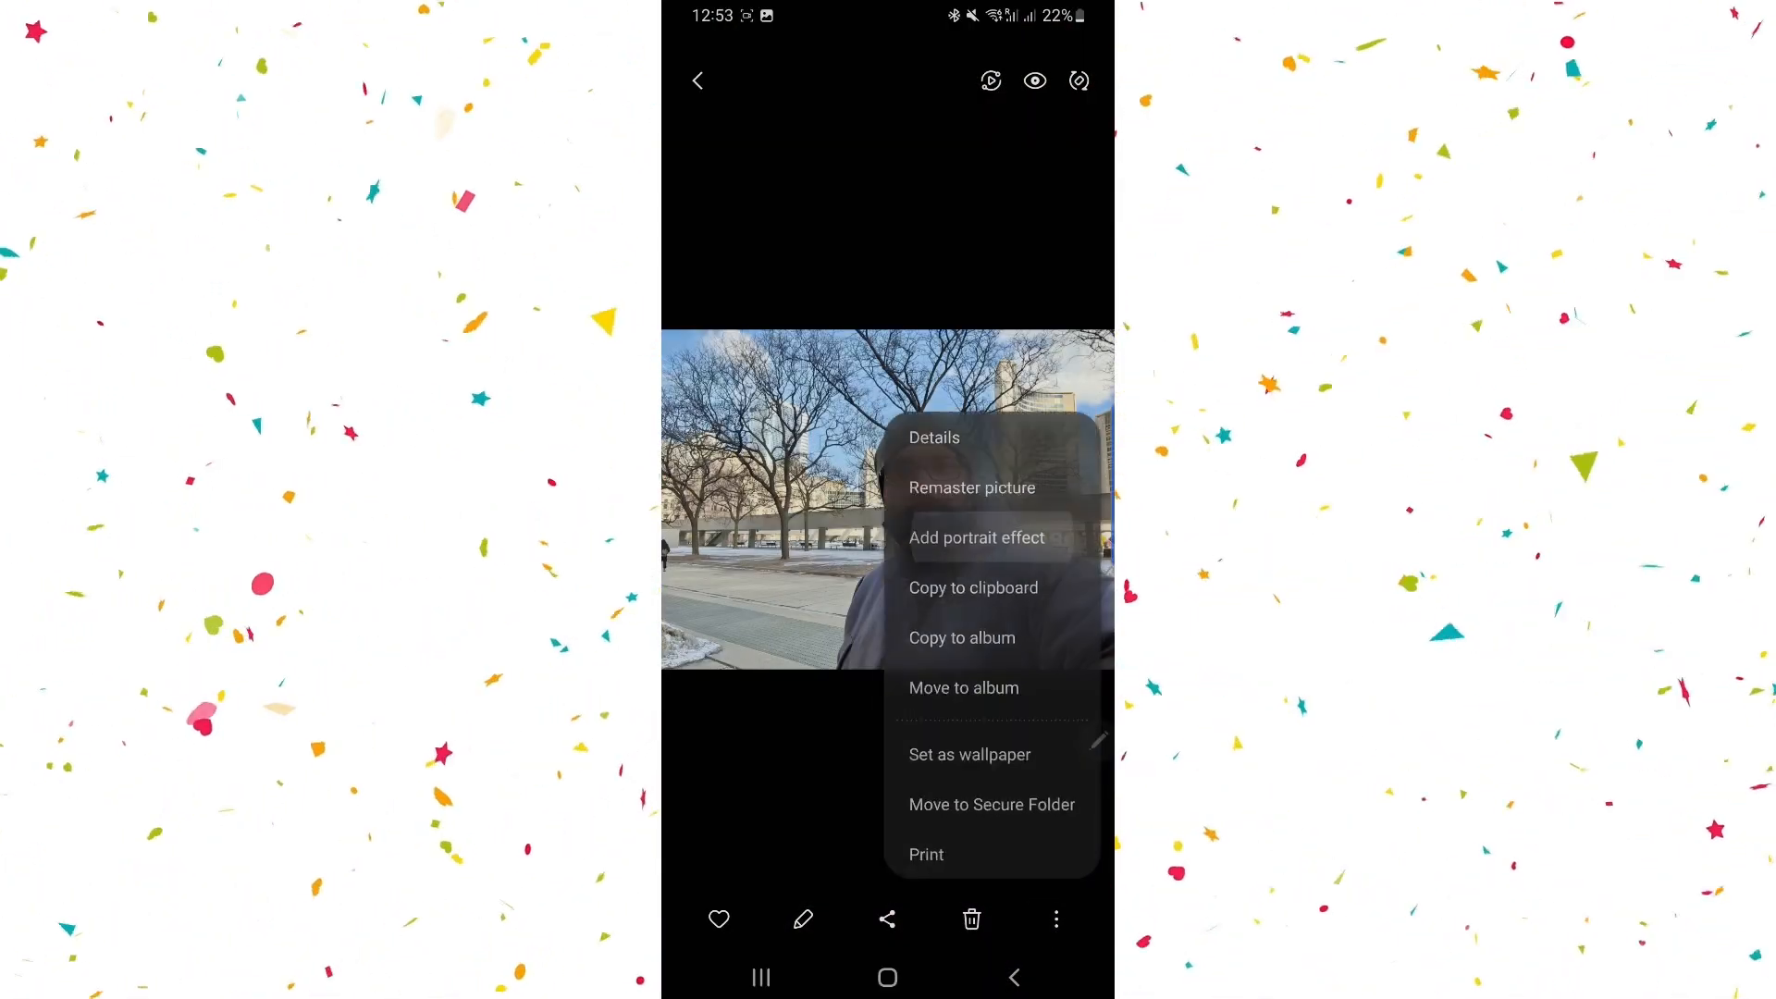
pyautogui.click(976, 536)
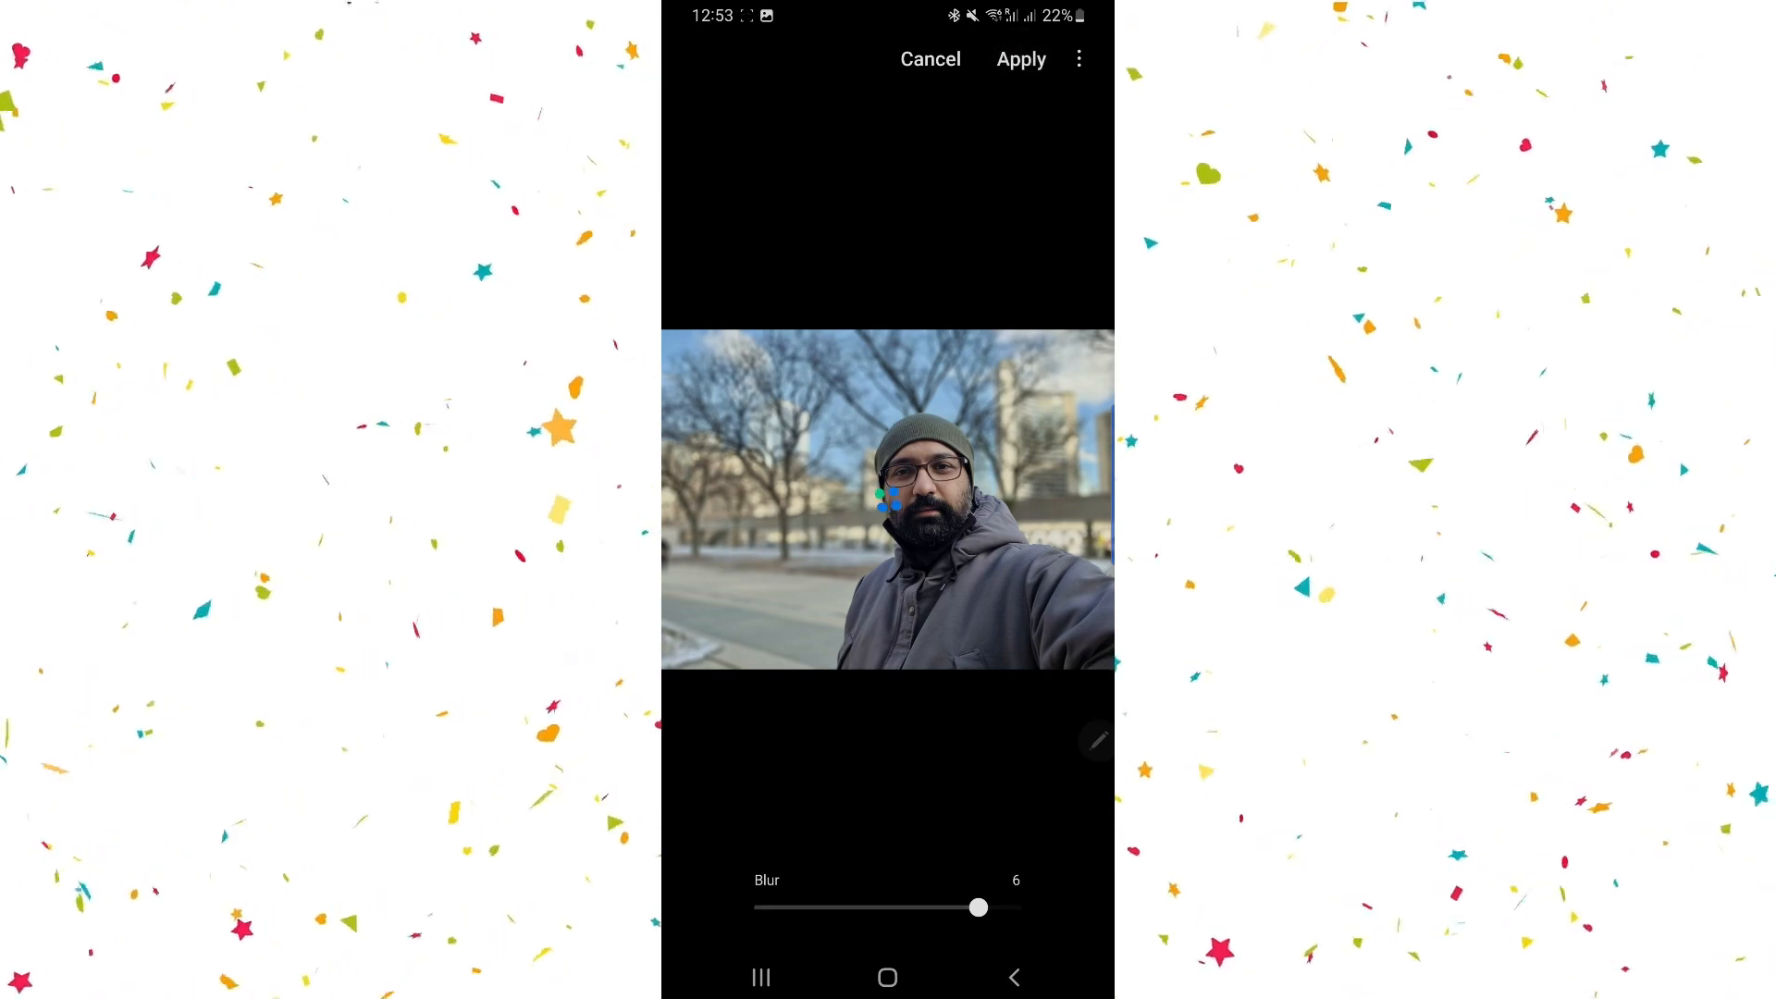
pyautogui.click(1017, 59)
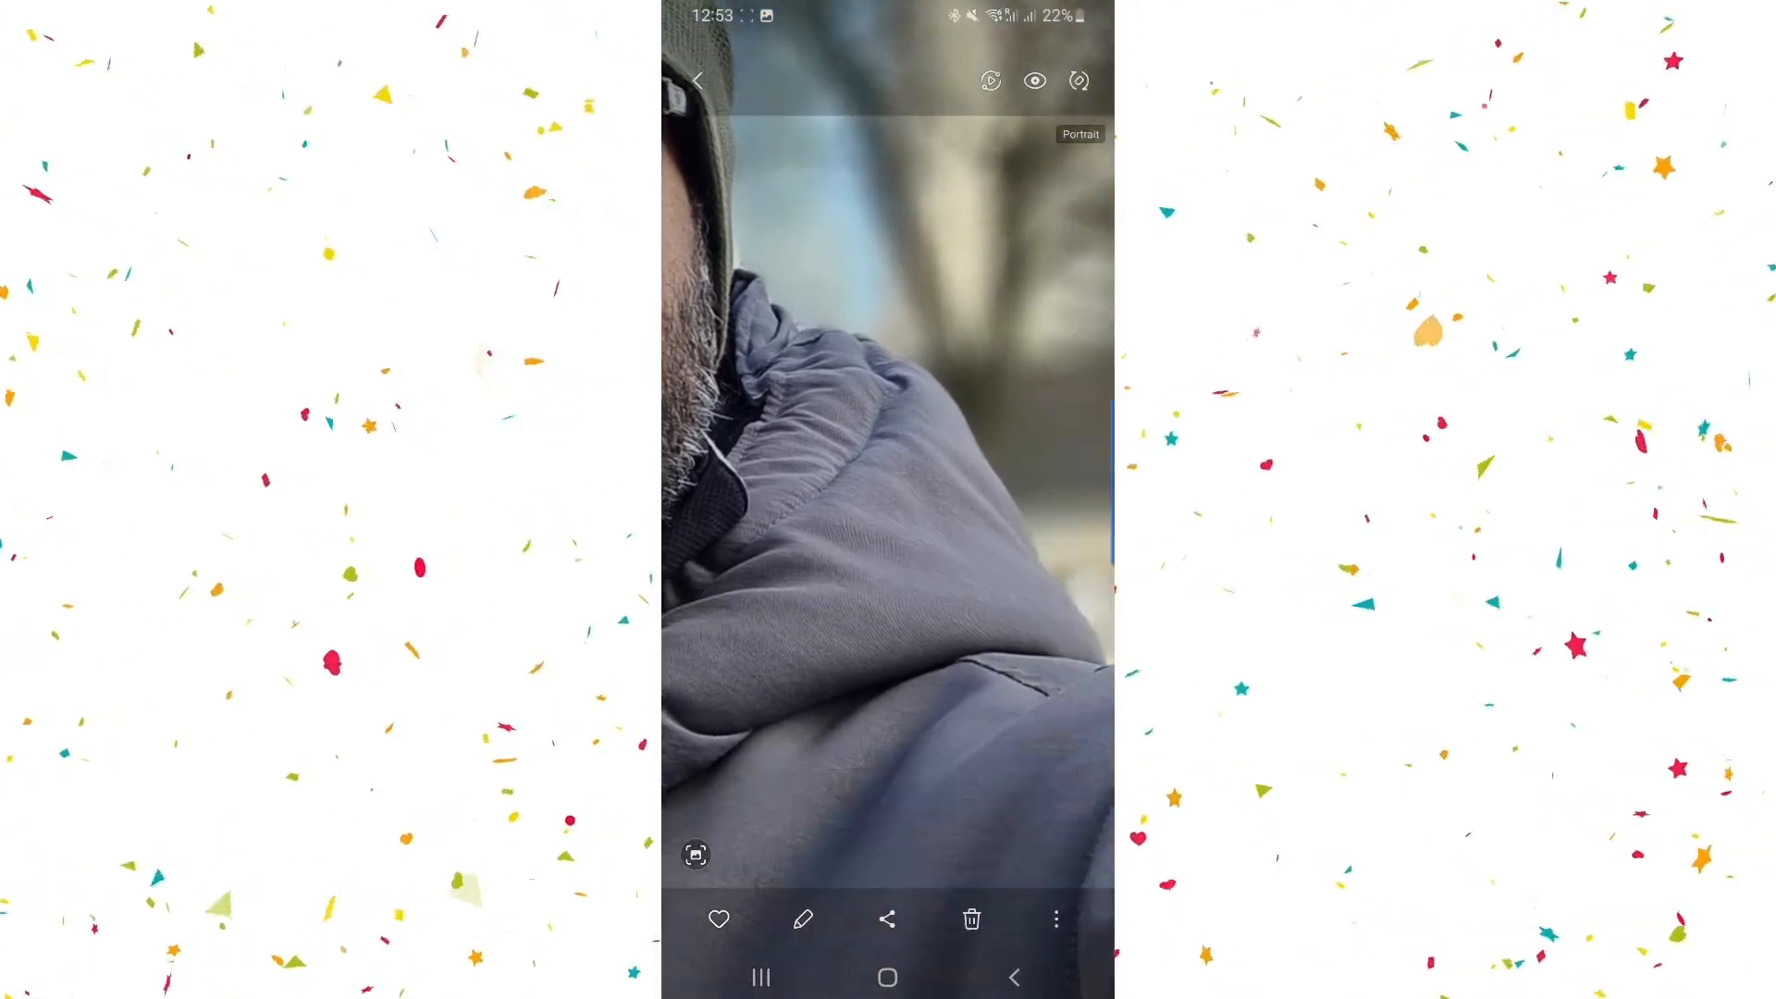
# Create album group Group 10 in Albums and open it.
pyautogui.click(700, 79)
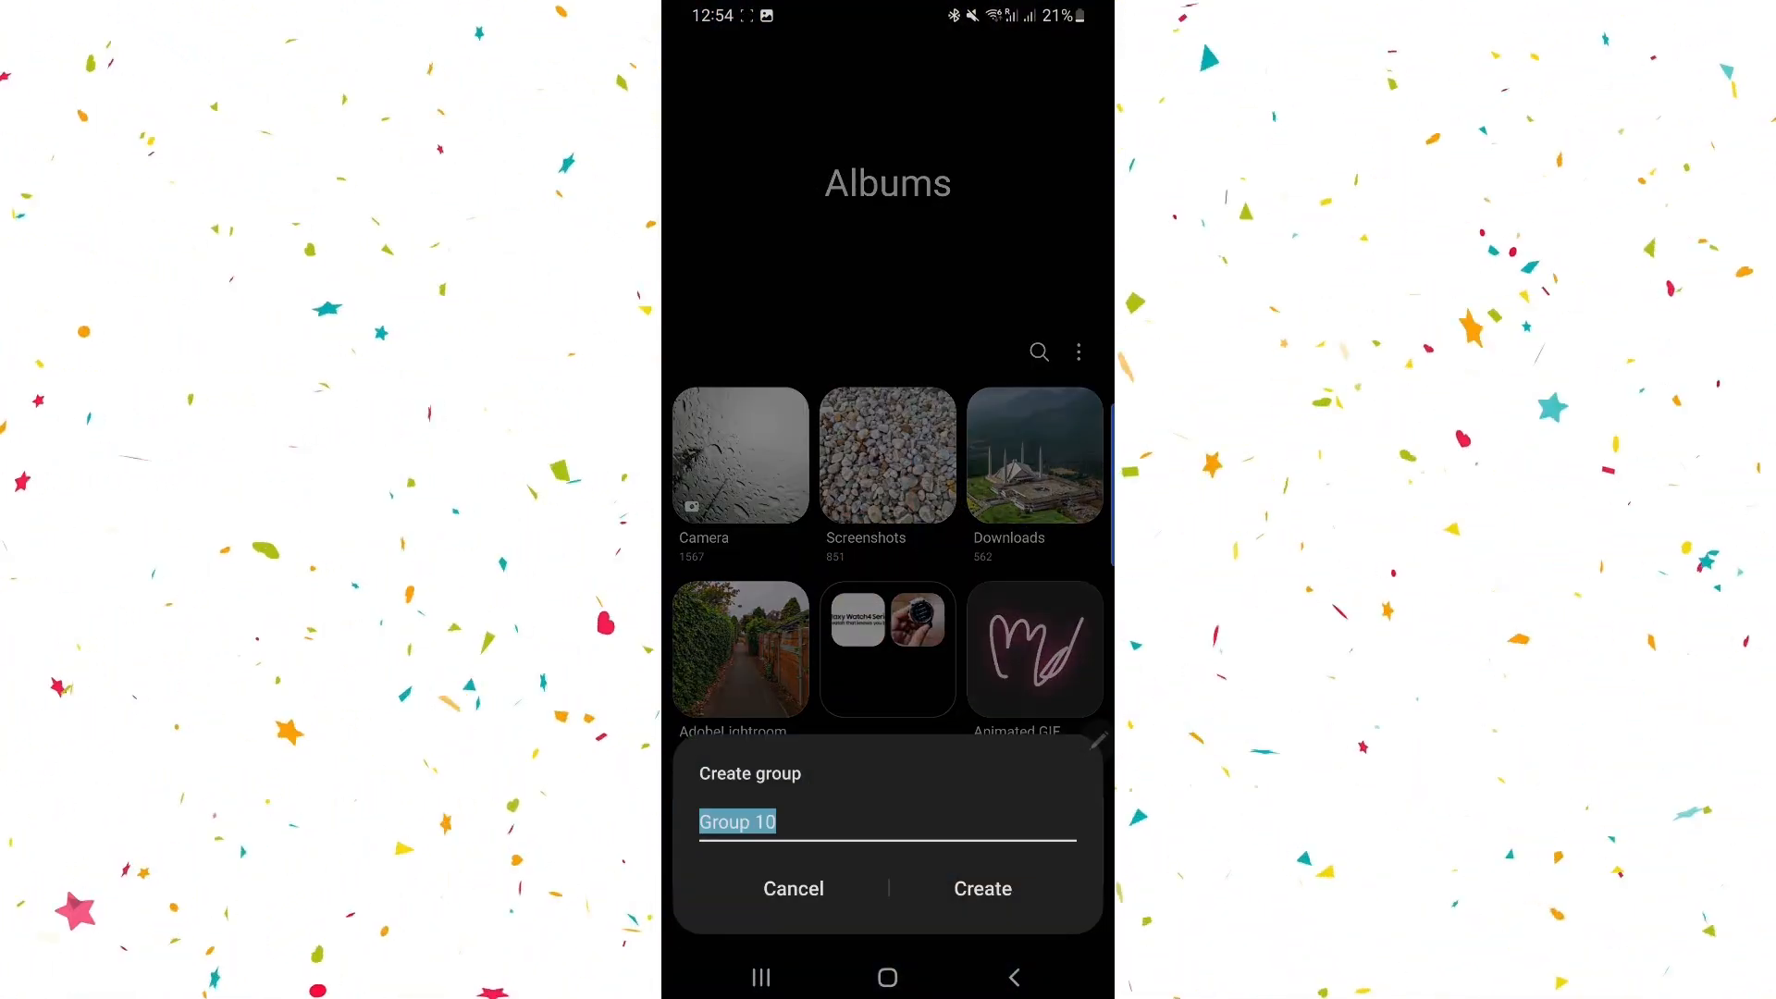
pyautogui.click(793, 888)
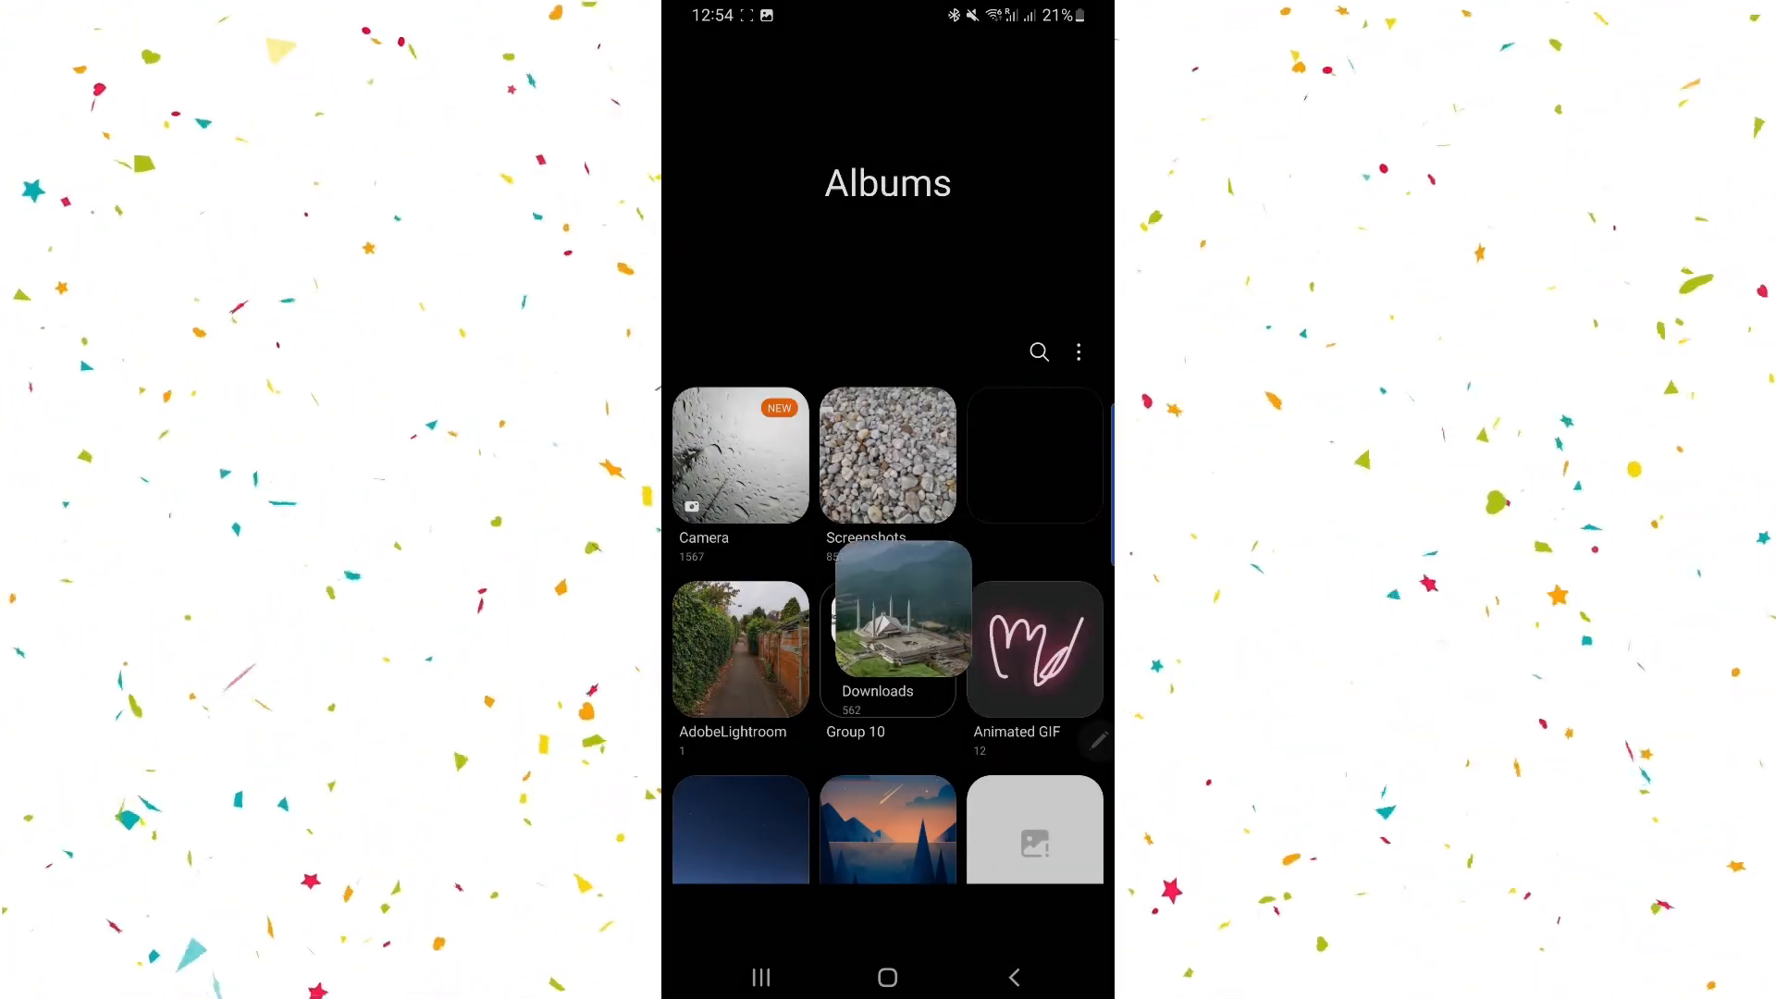
pyautogui.scroll(-3)
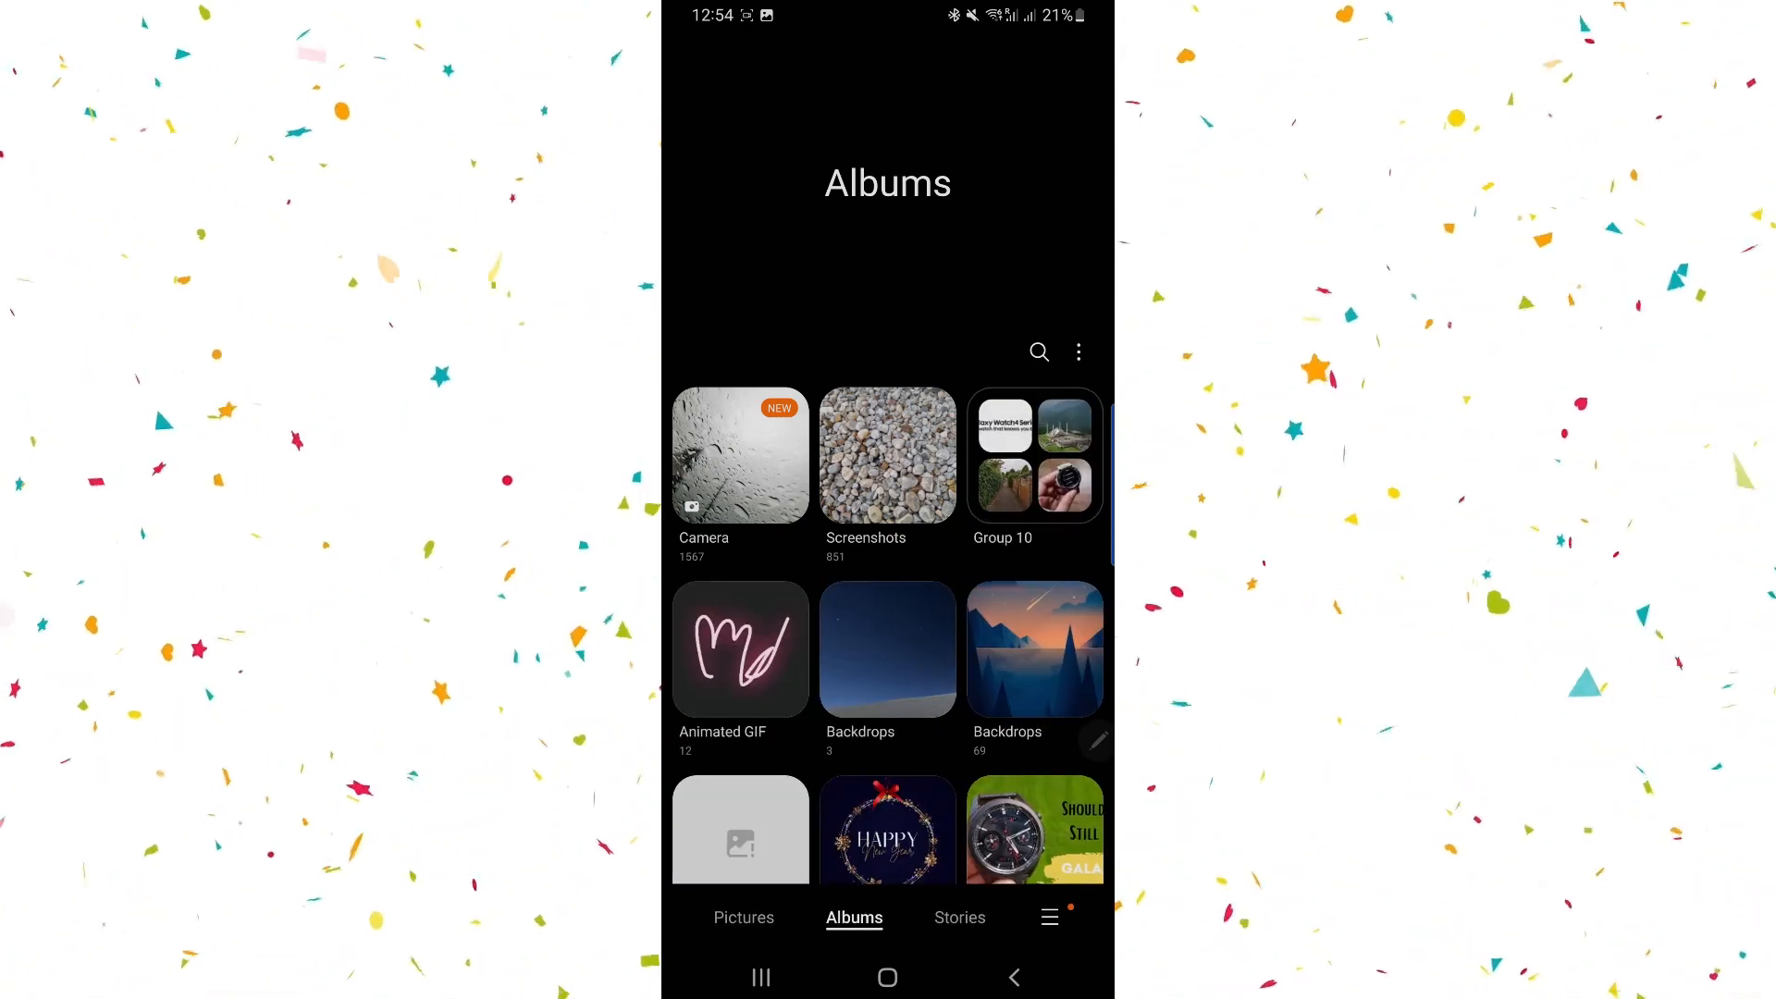
pyautogui.click(1032, 457)
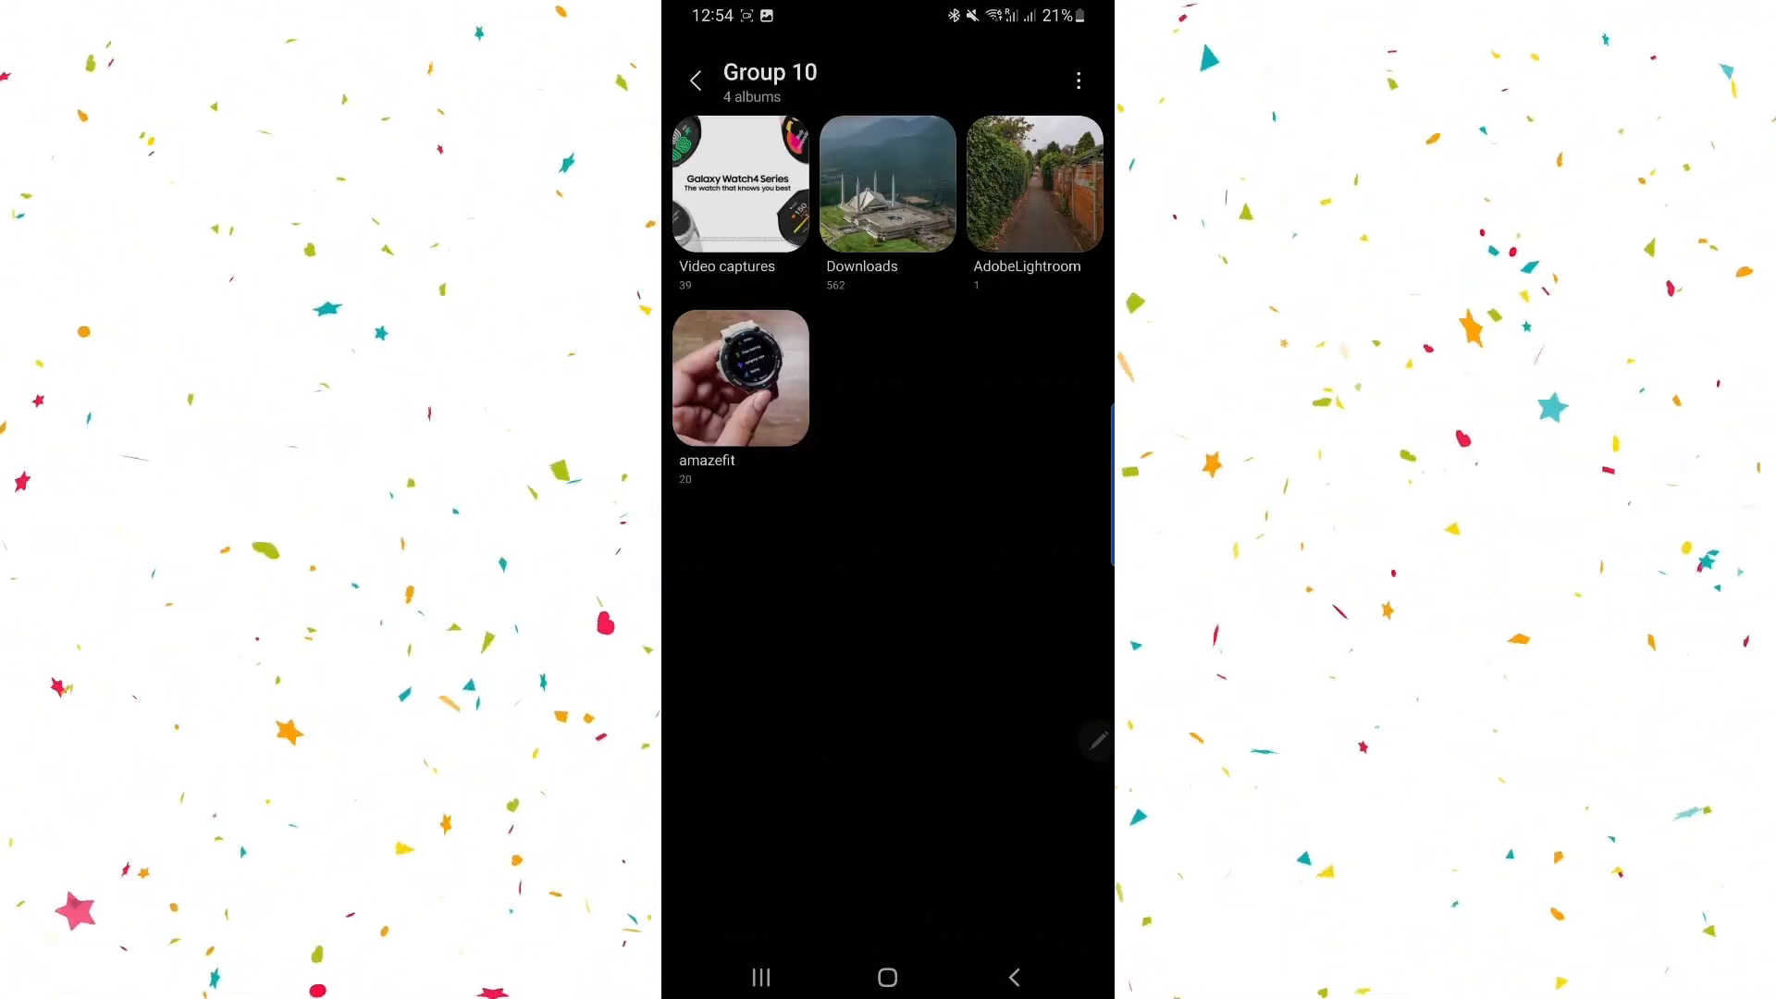
# Create nested group Group 11 inside Group 10 and open the TicWatch box photo.
pyautogui.click(1077, 80)
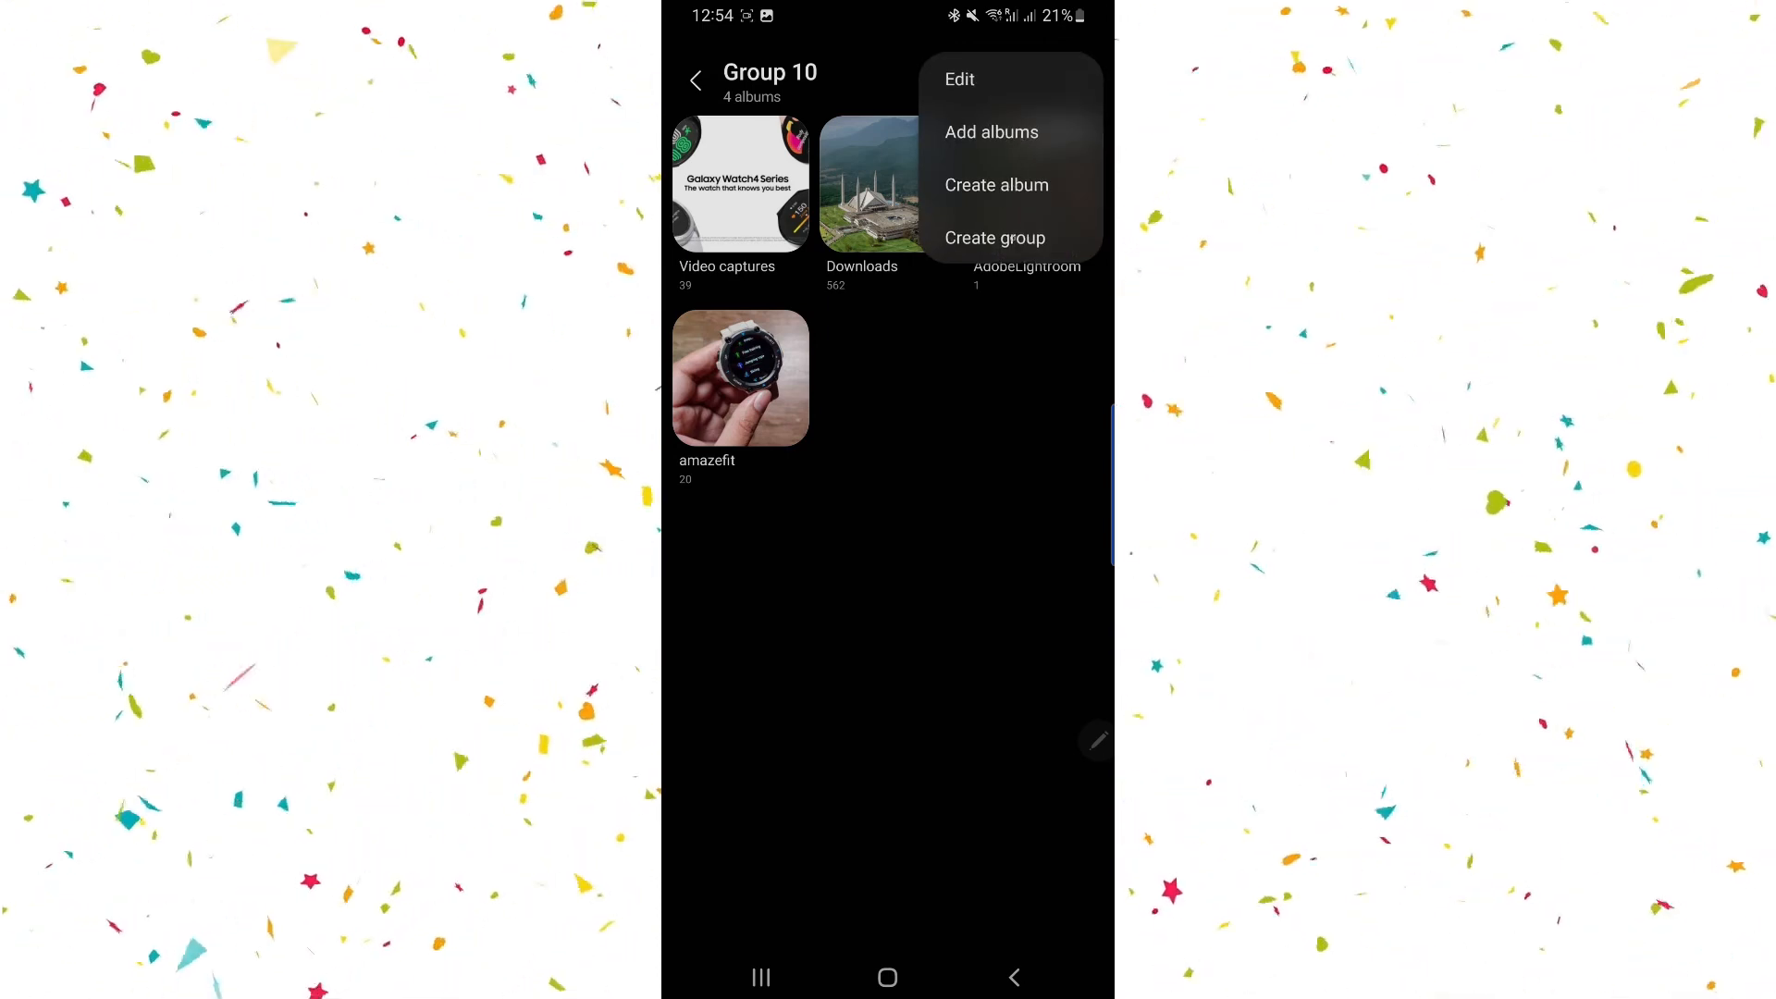
pyautogui.click(995, 238)
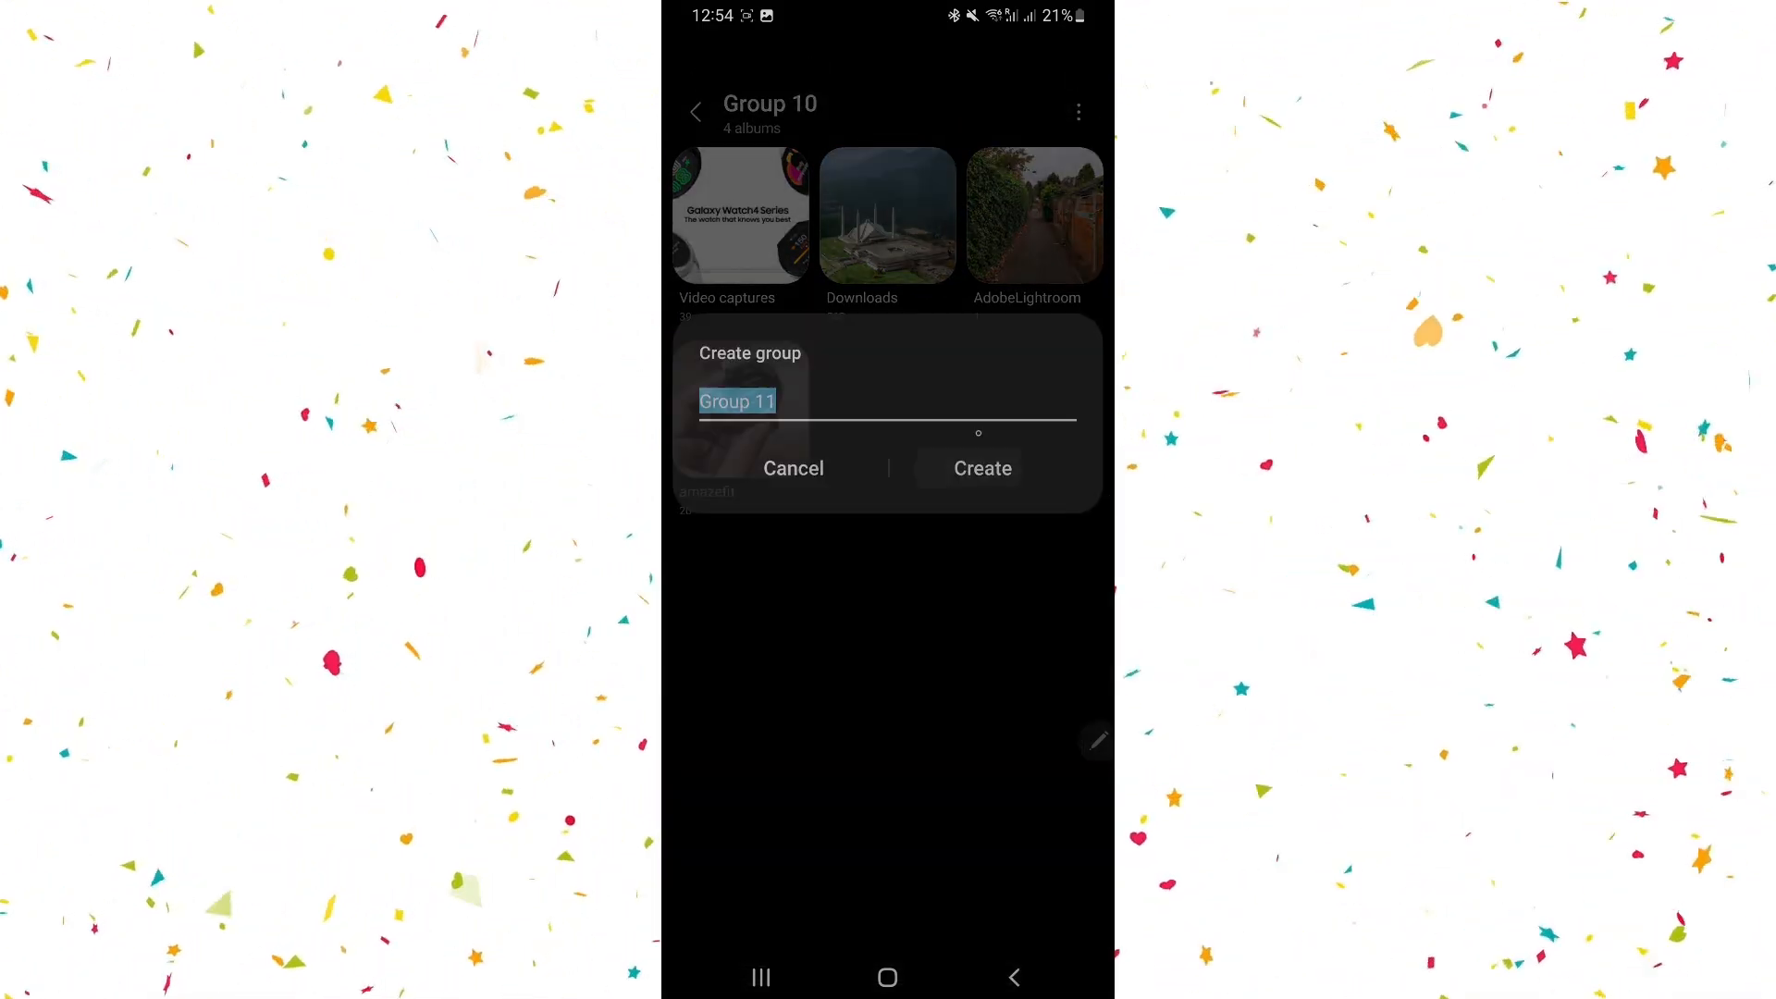
pyautogui.click(981, 468)
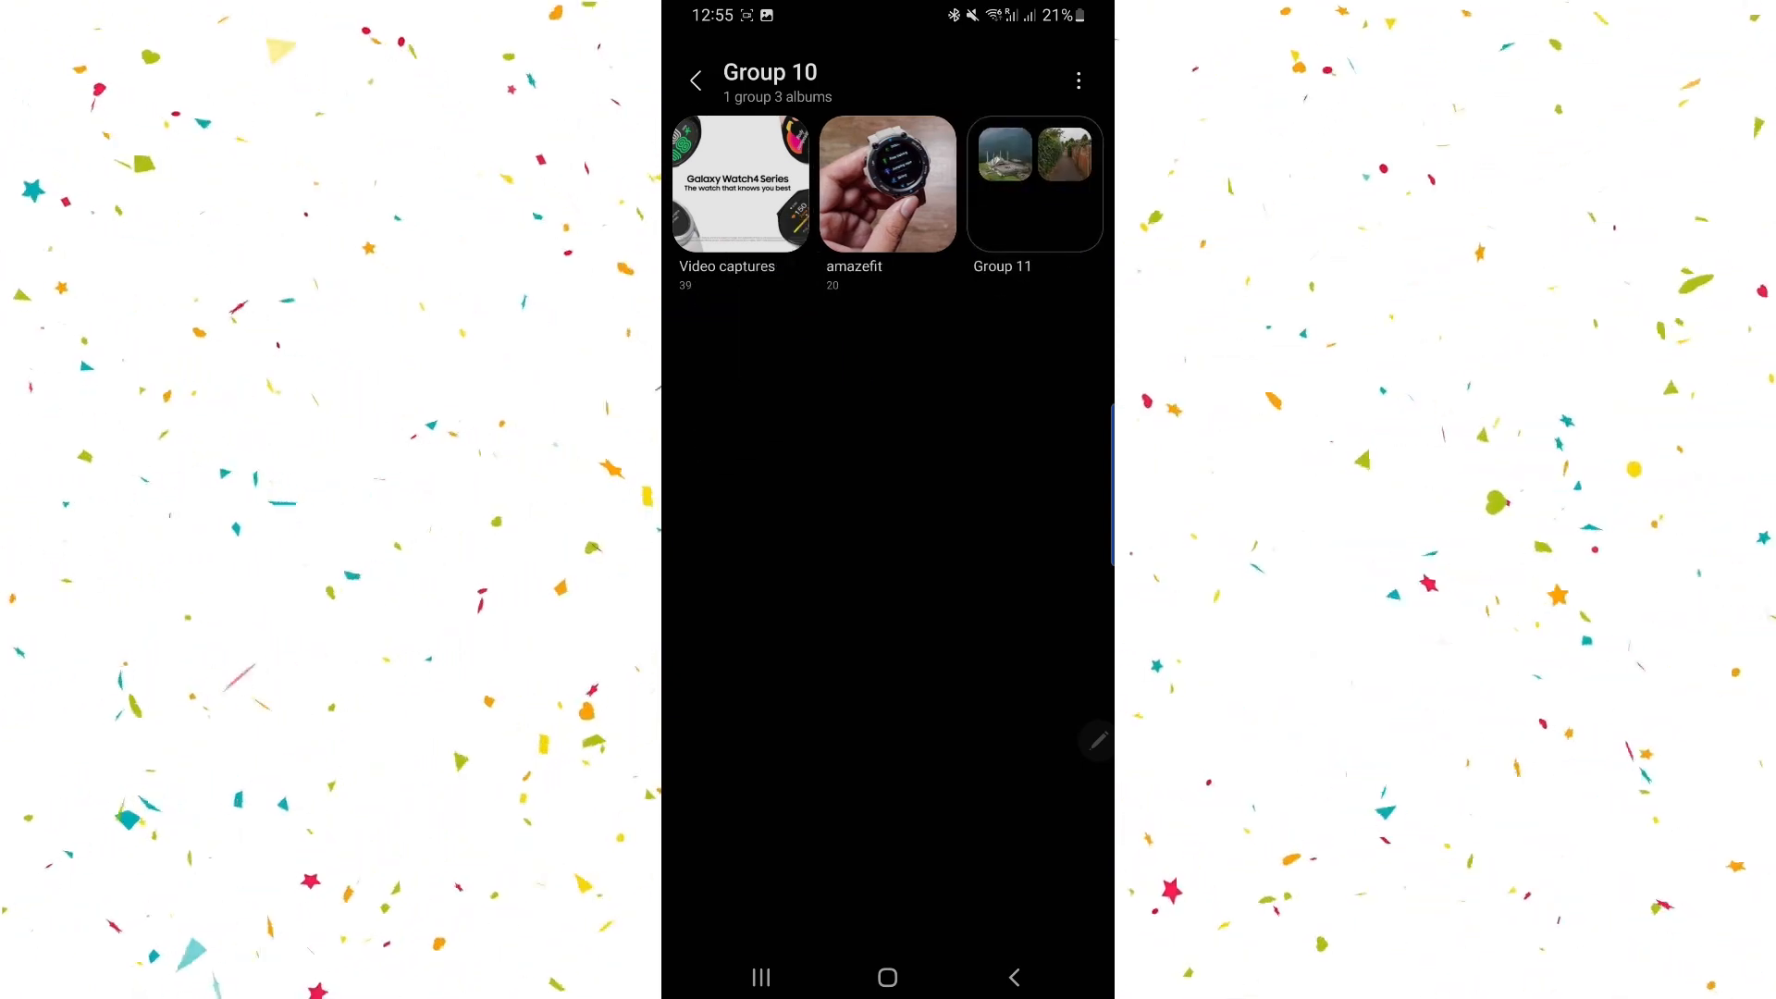
pyautogui.click(1032, 185)
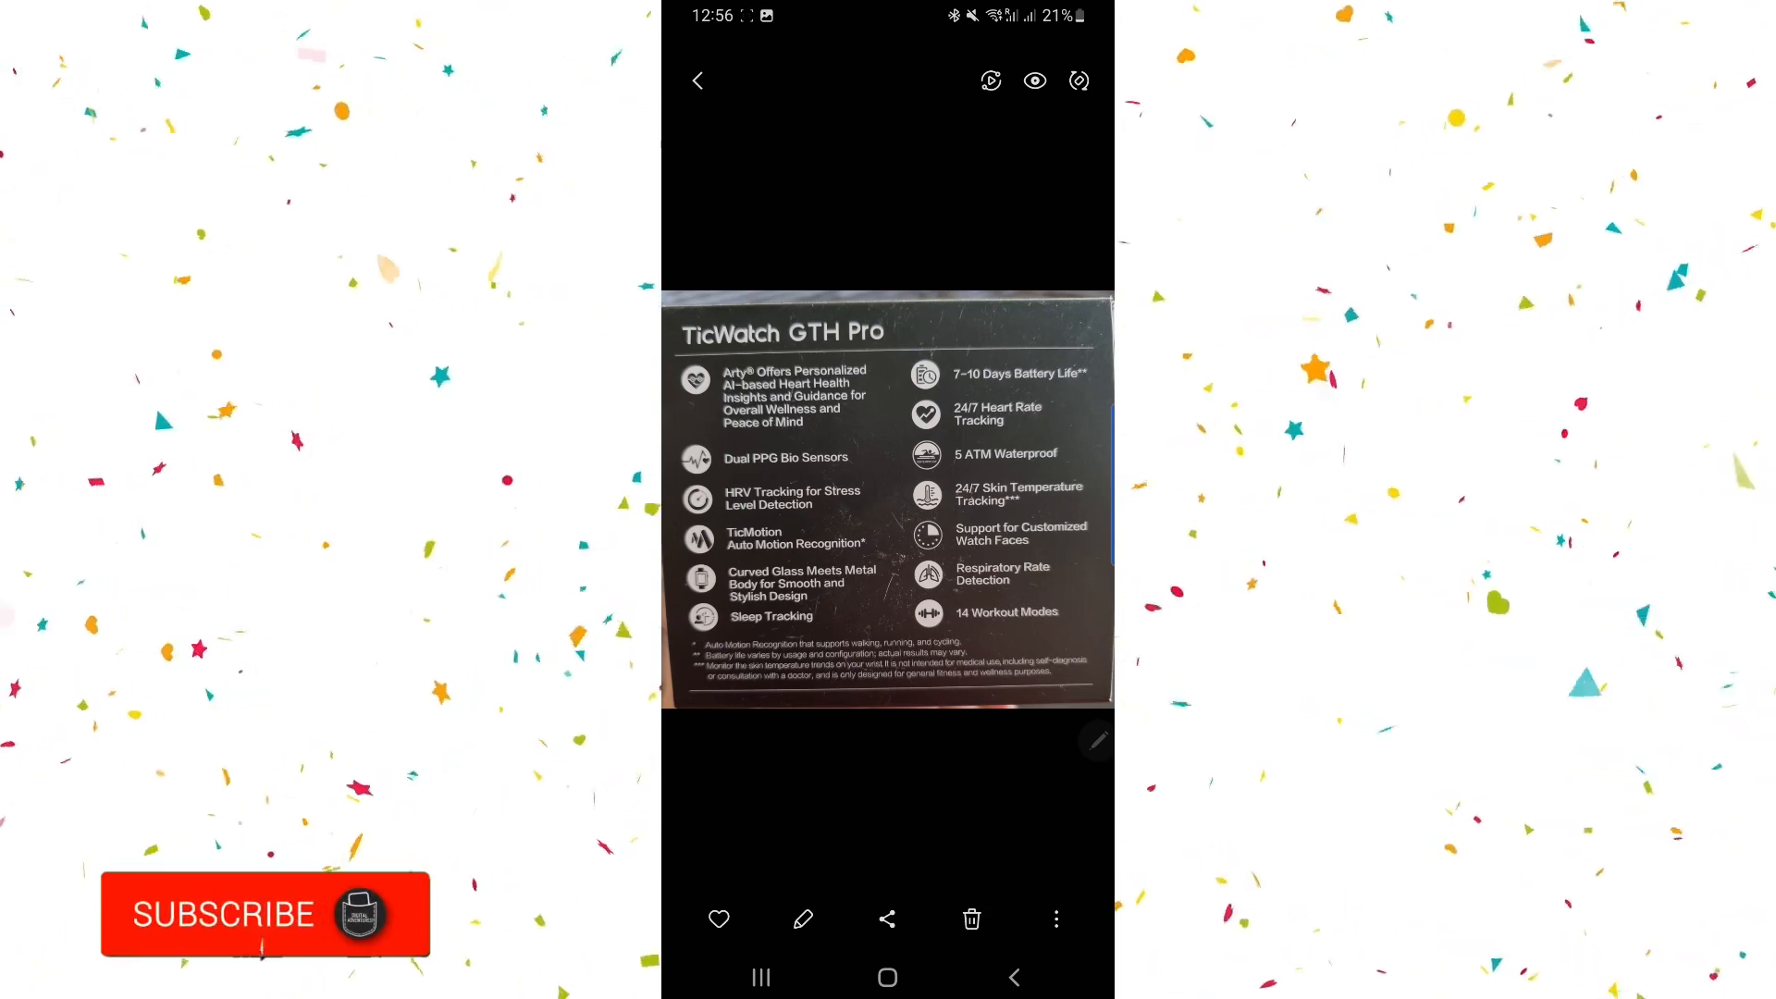
# Extract the first feature text from the TicWatch box photo and translate it into Albanian.
pyautogui.click(1032, 79)
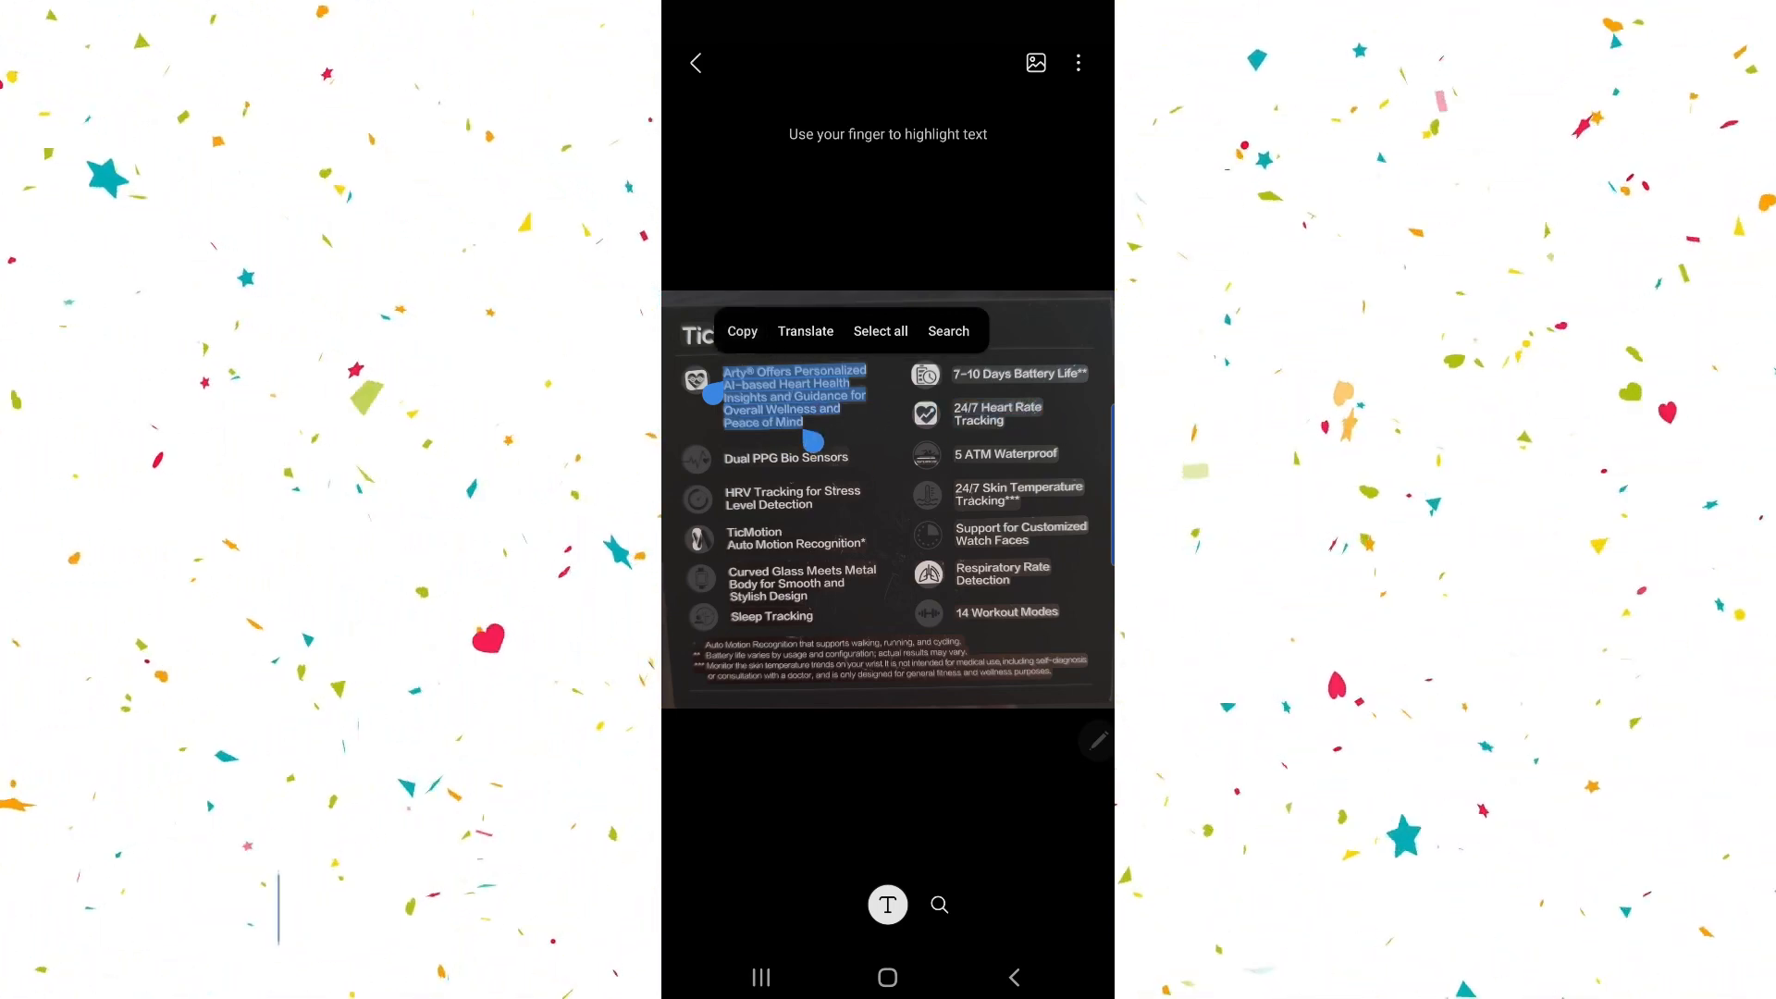
pyautogui.click(805, 331)
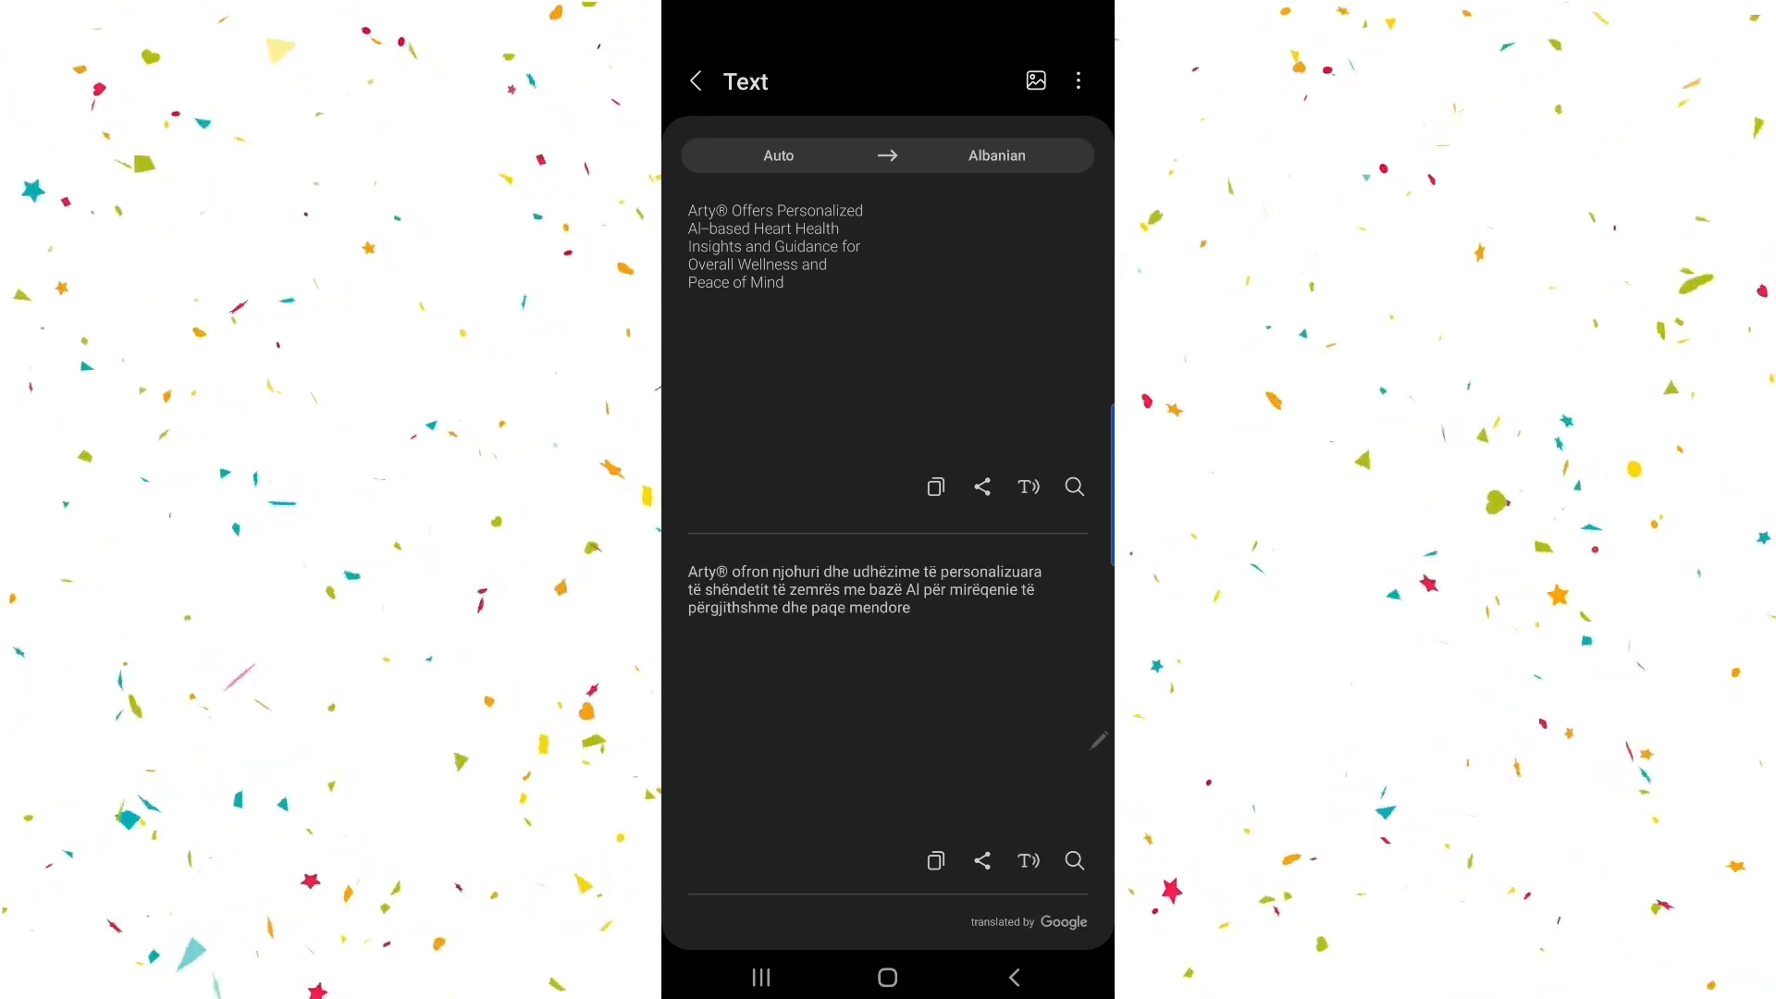
pyautogui.click(995, 155)
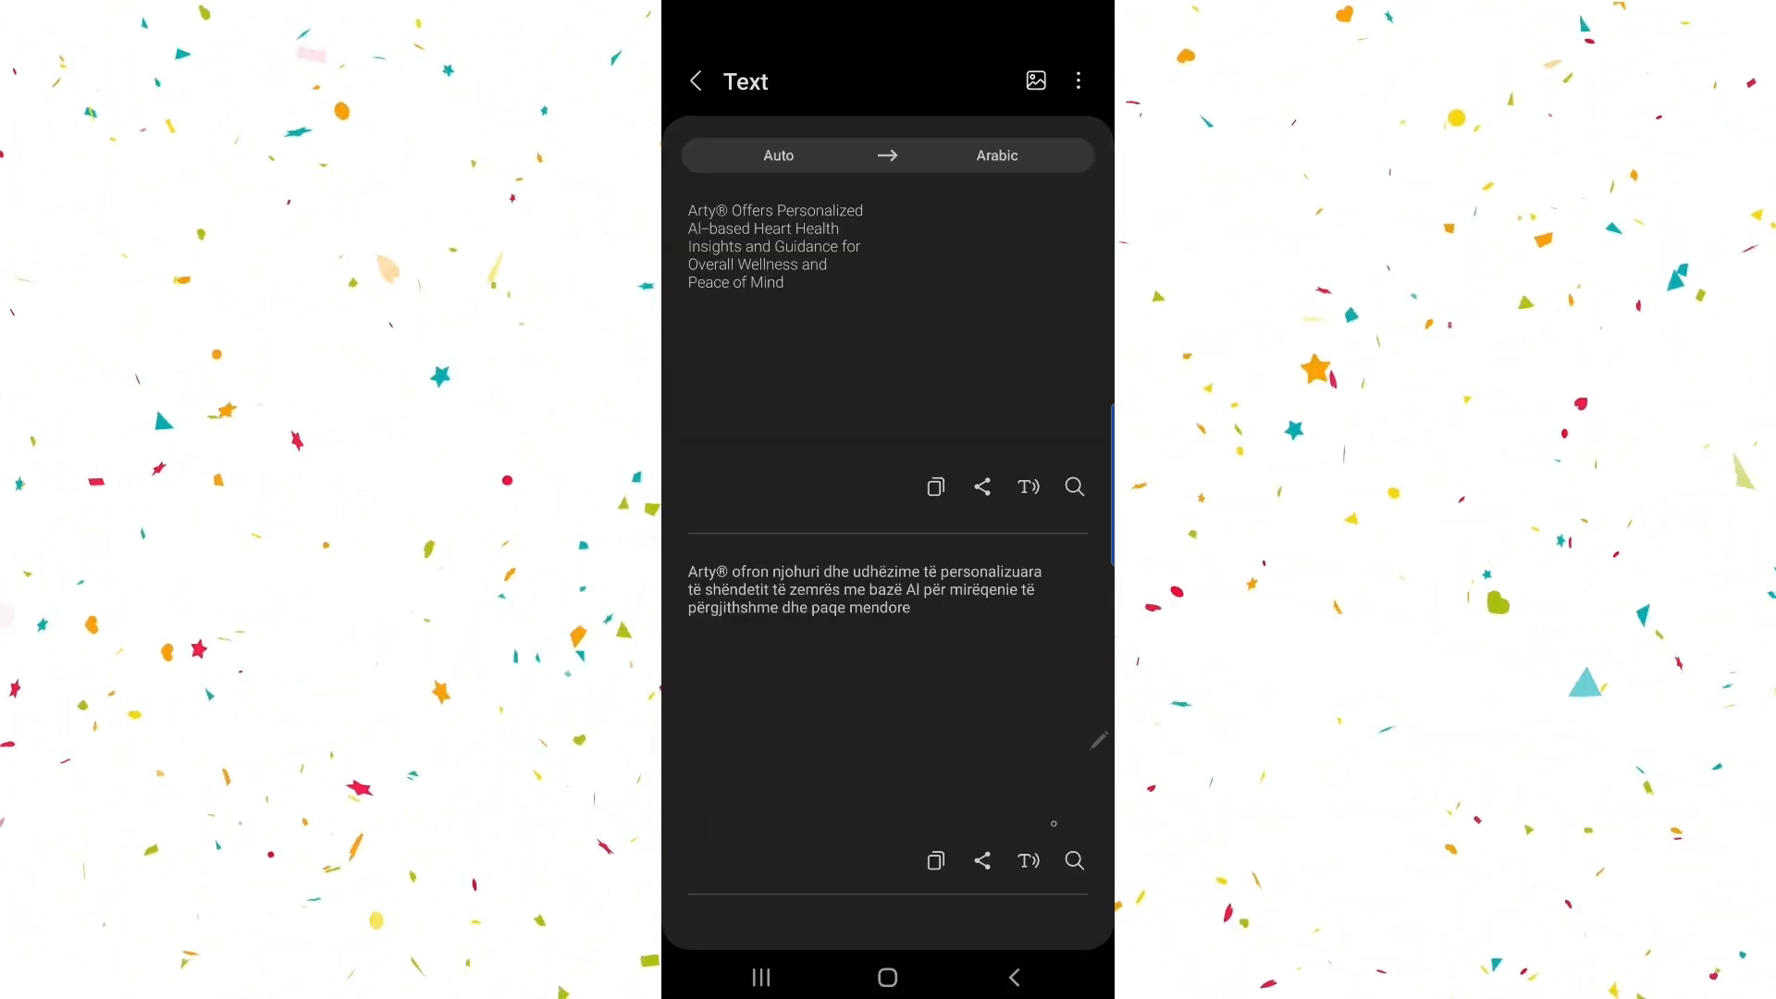
pyautogui.click(995, 156)
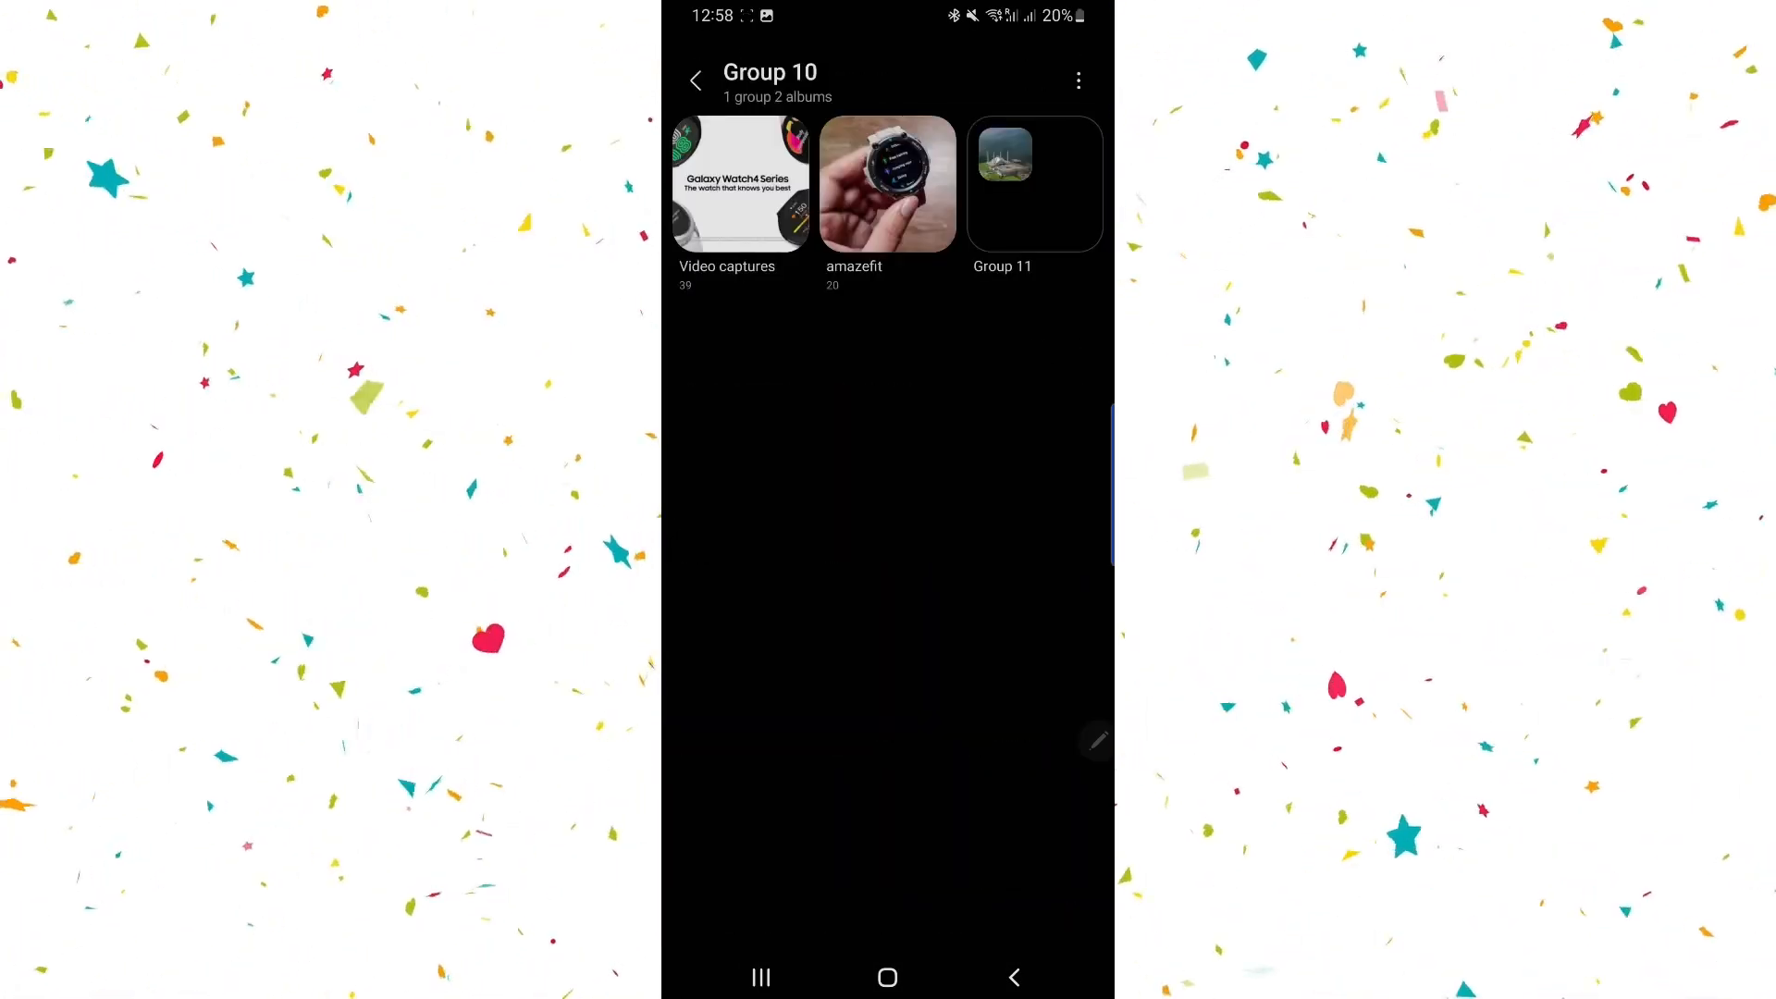
# Add the amazefit album to the home screen automatically and show the home screen.
pyautogui.click(888, 185)
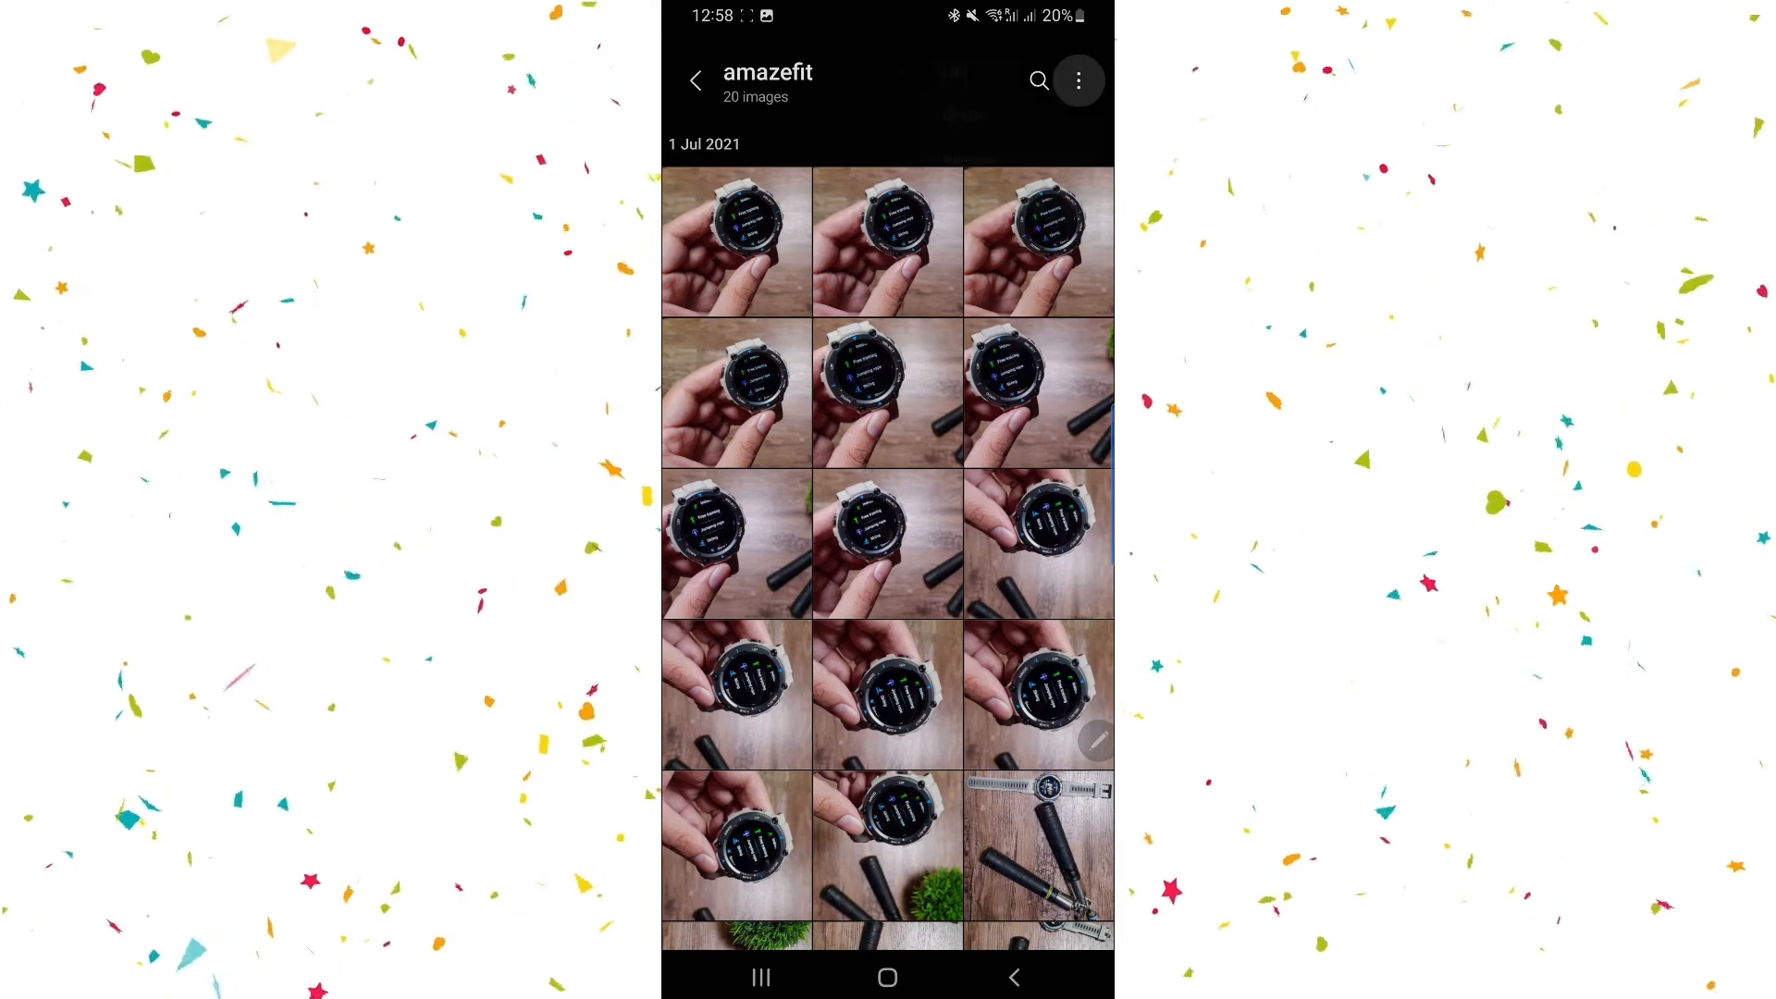
pyautogui.click(1077, 80)
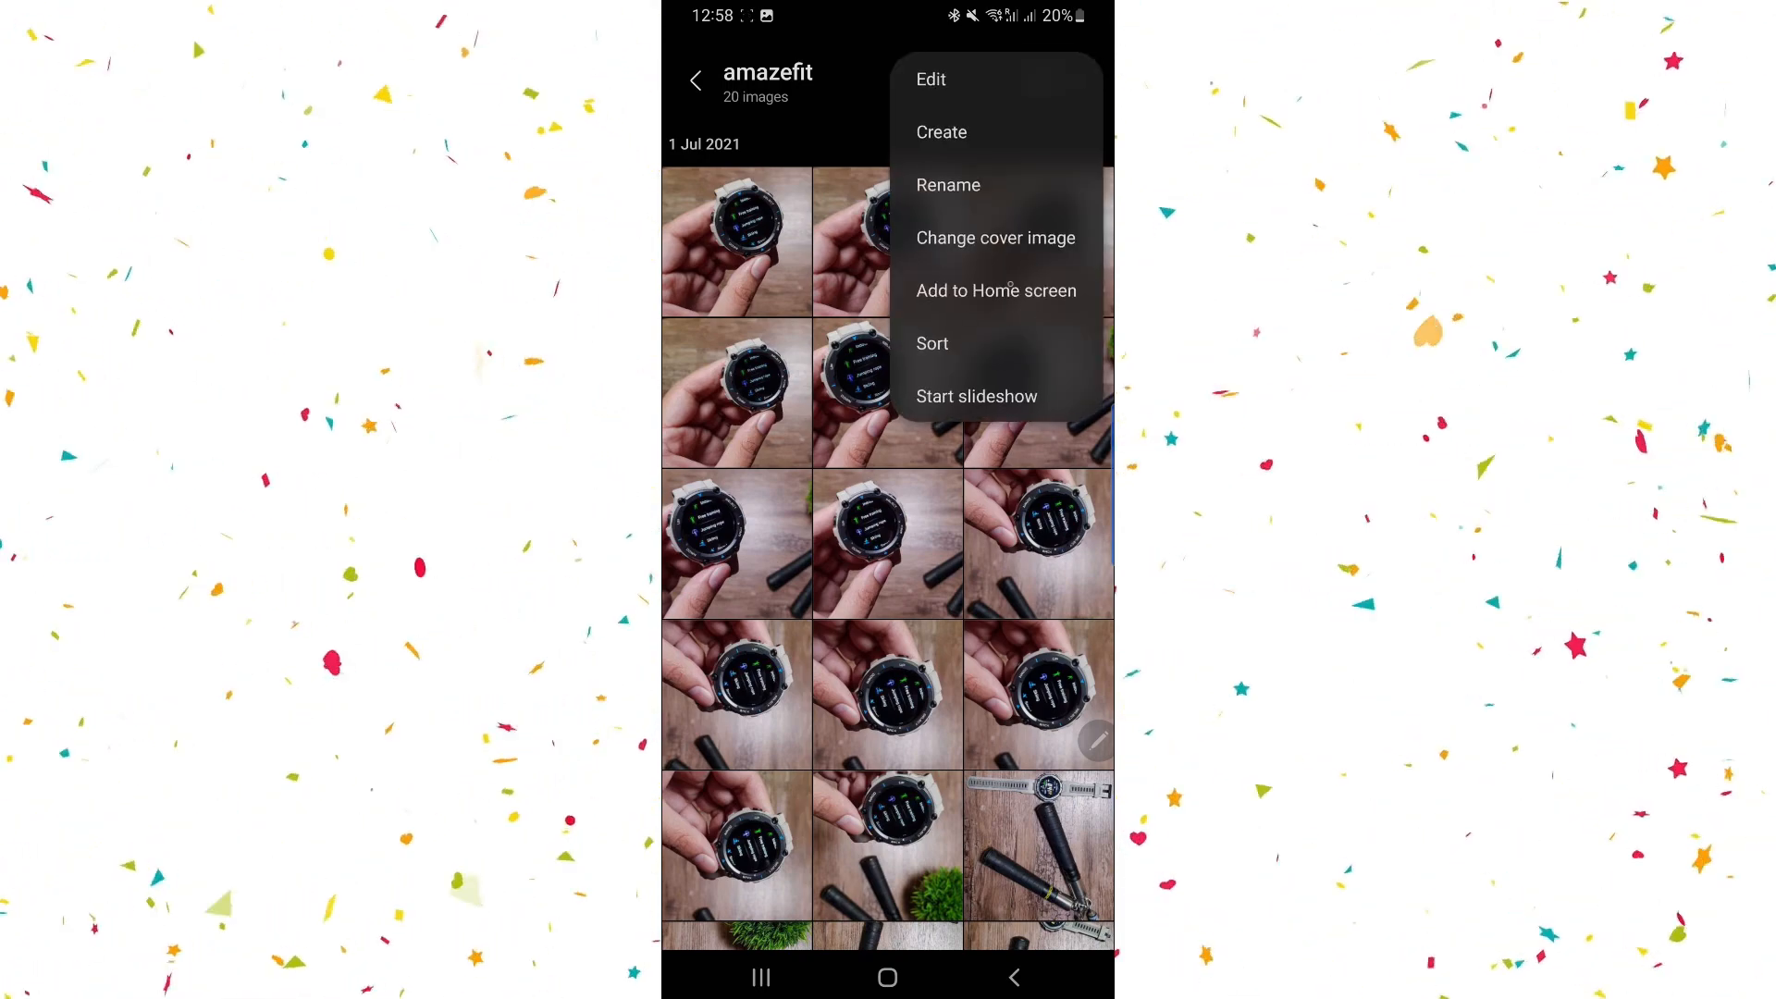
pyautogui.click(995, 290)
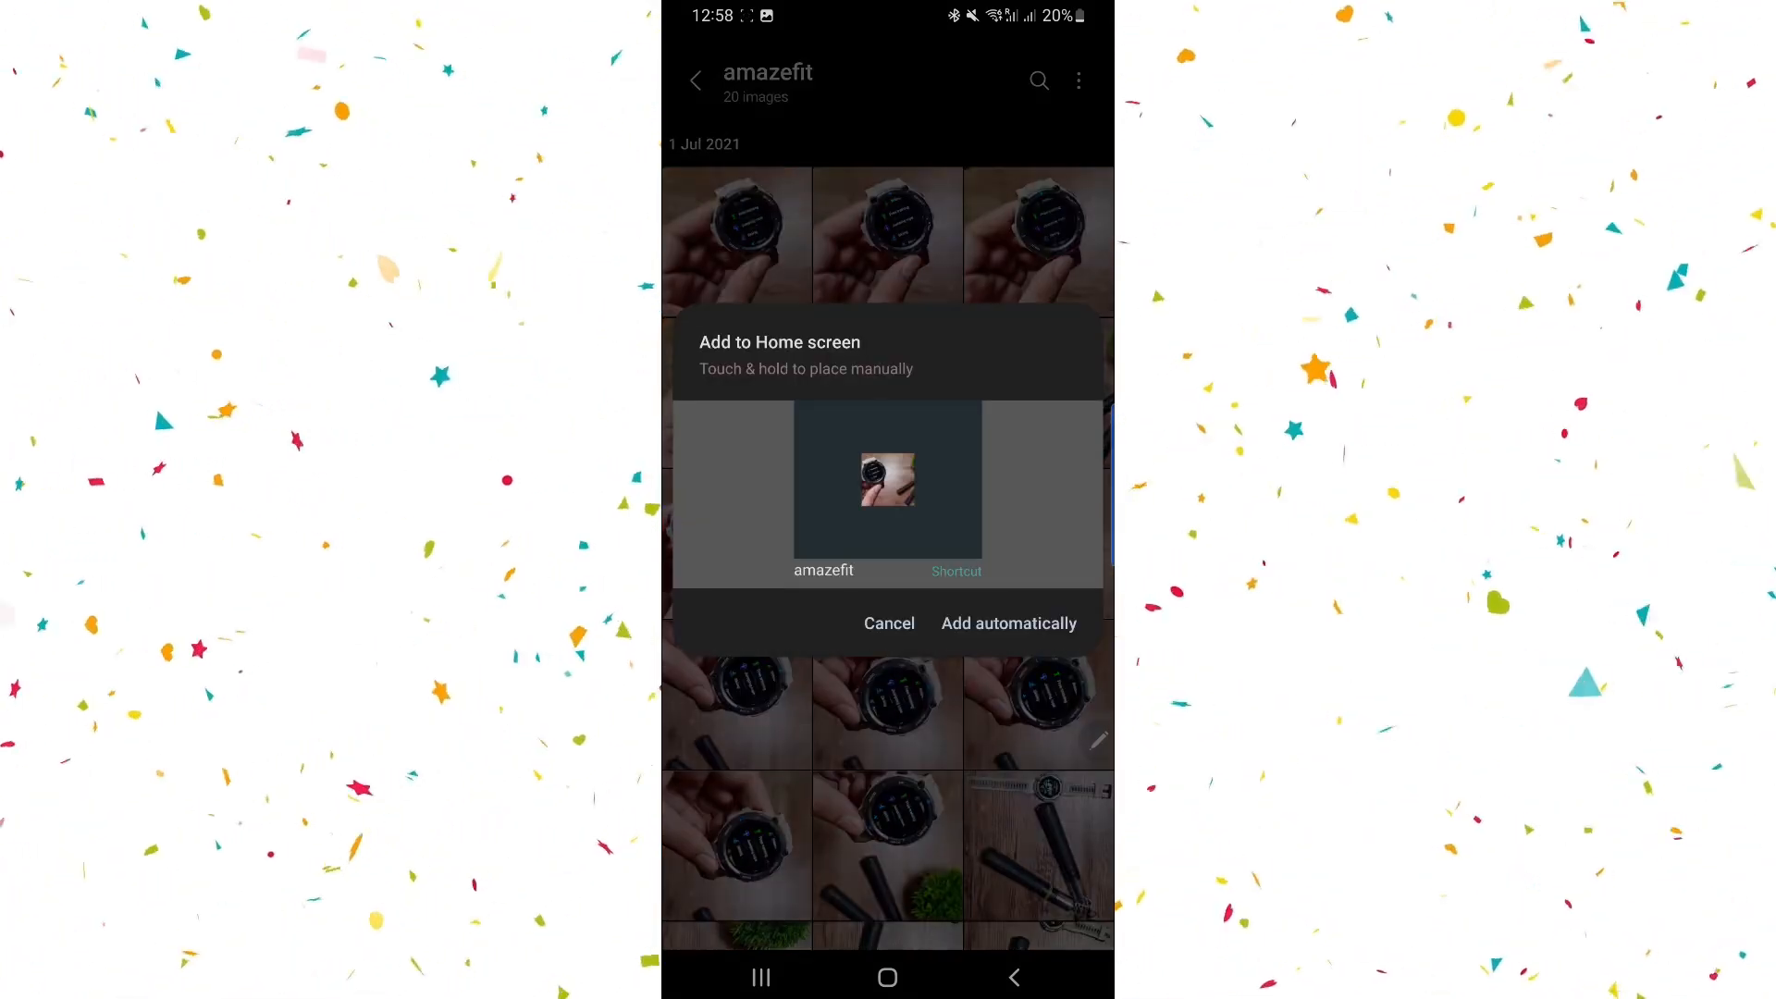
pyautogui.click(890, 624)
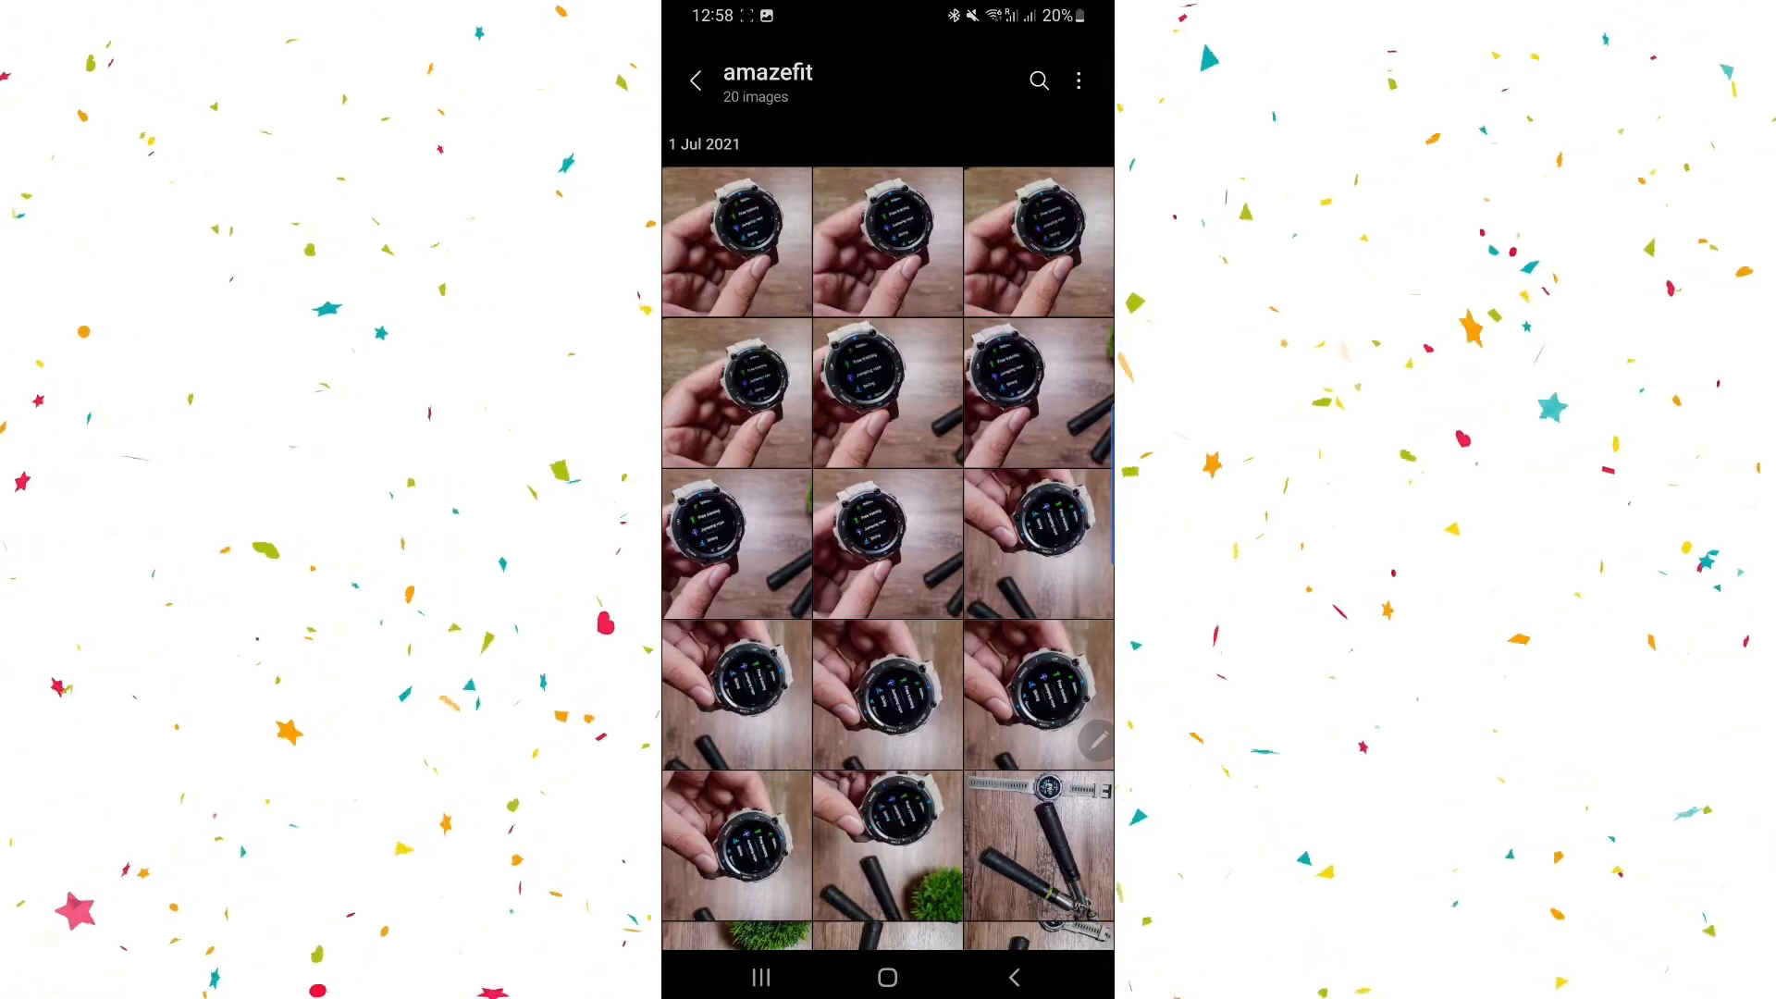
pyautogui.click(887, 977)
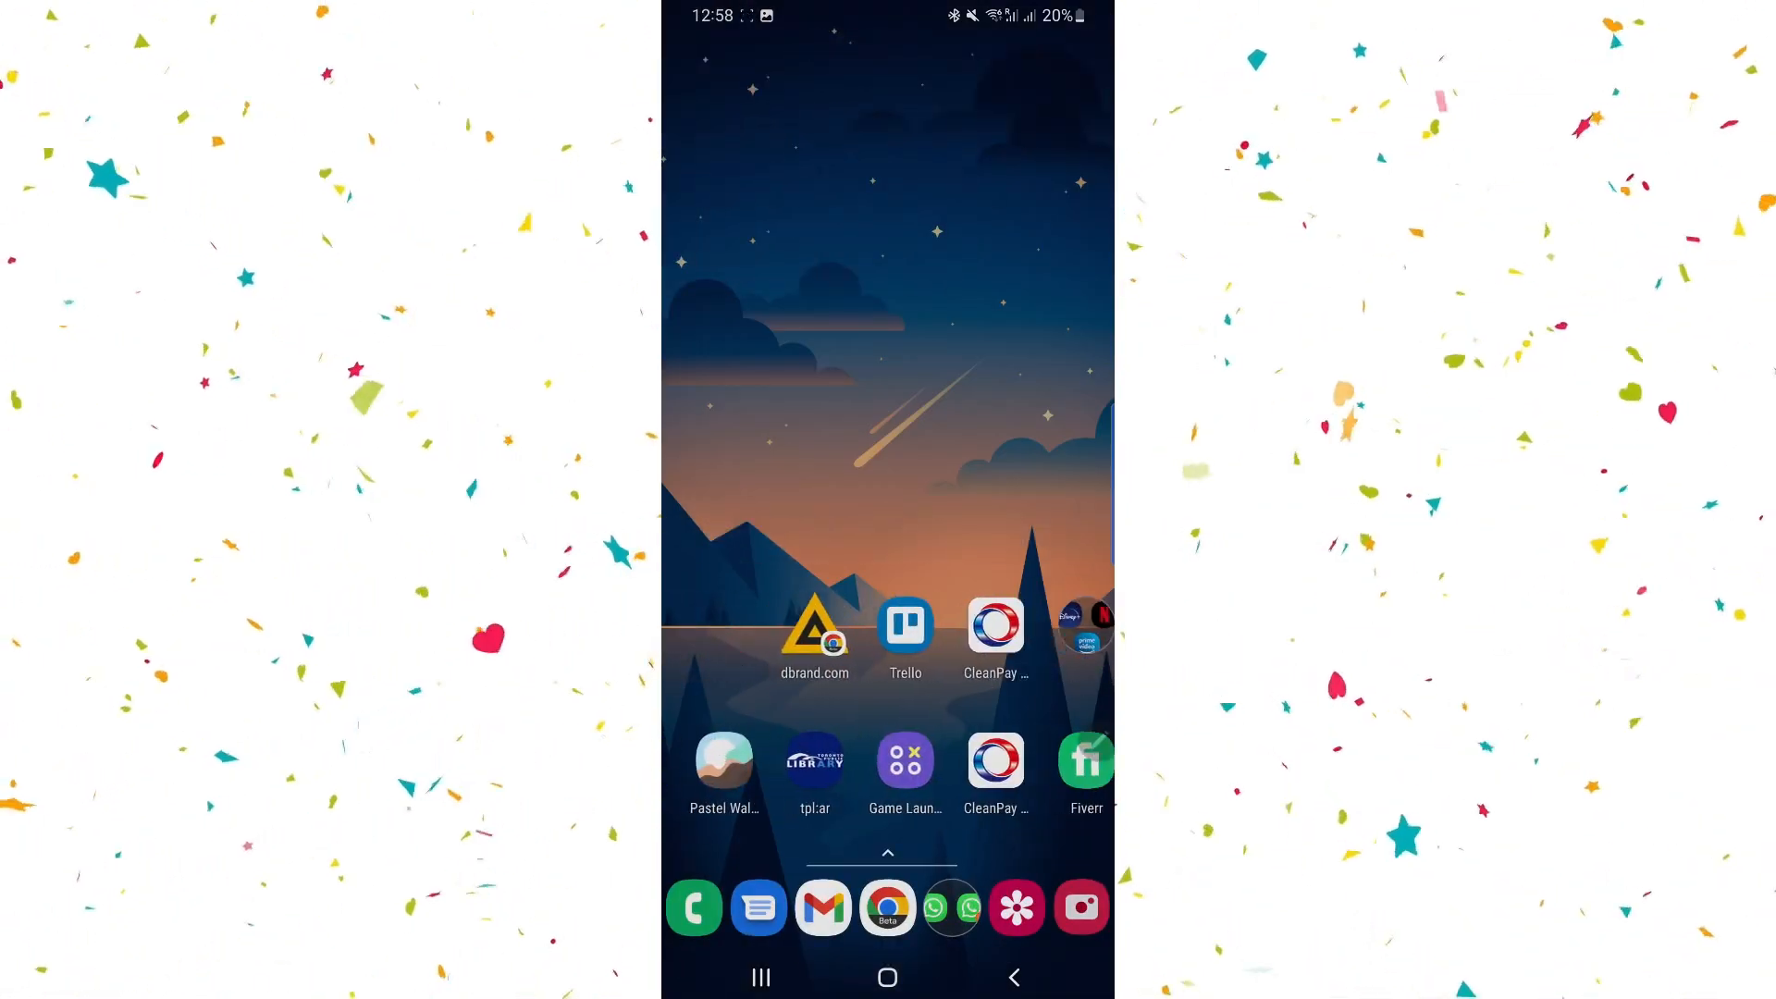